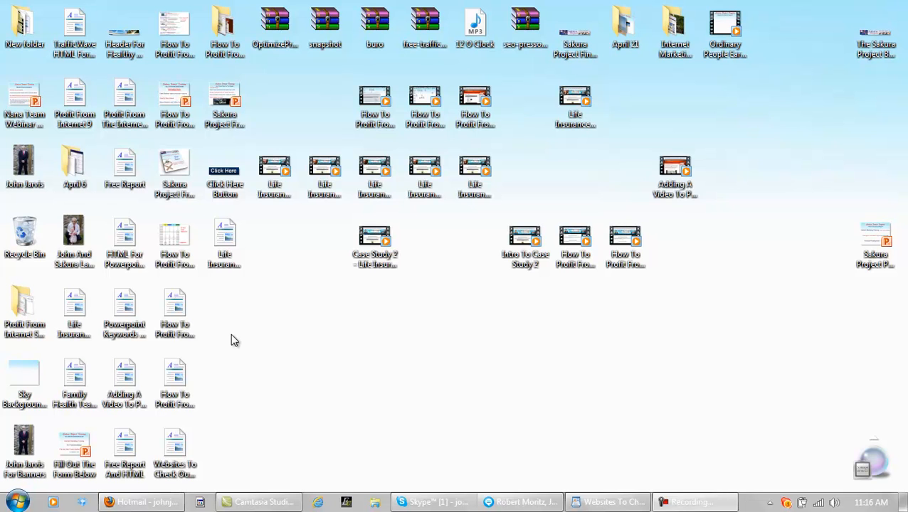
pyautogui.moveTo(291, 353)
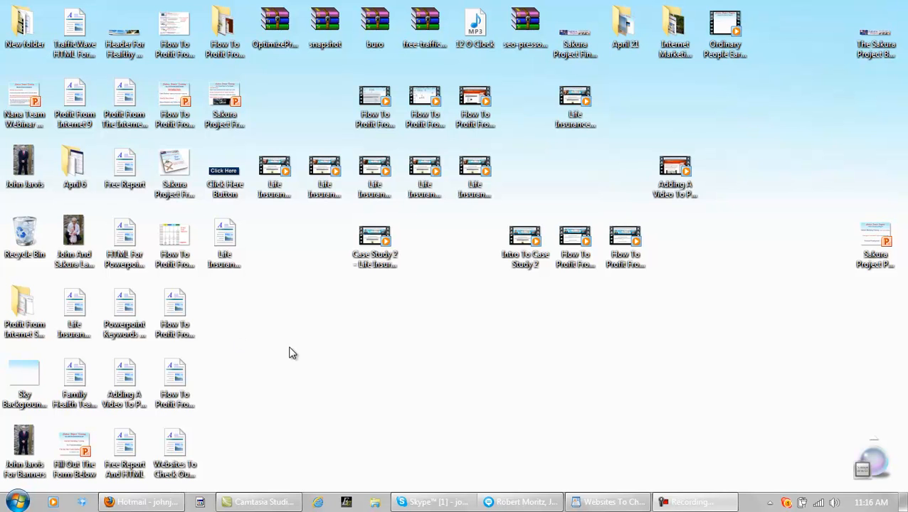
pyautogui.moveTo(299, 355)
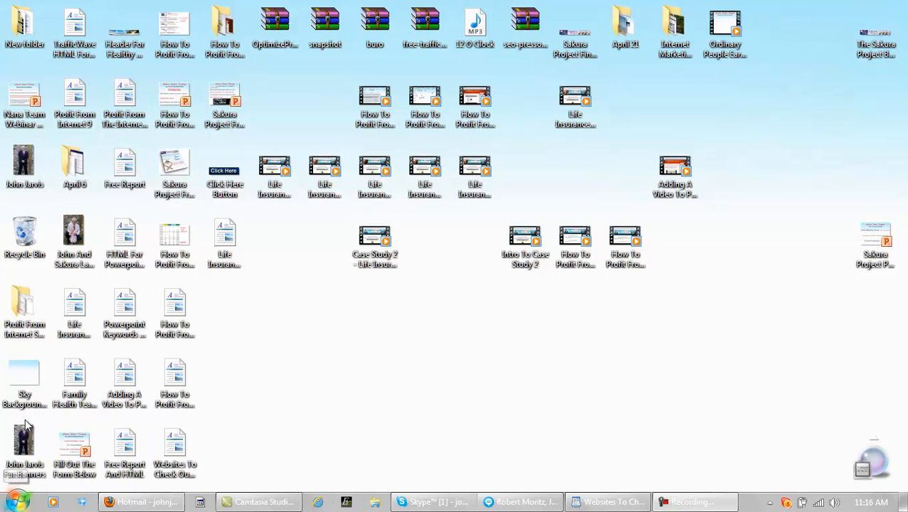
# Step: Launch the eCover Software Pro cover maker from the taskbar
pyautogui.click(13, 501)
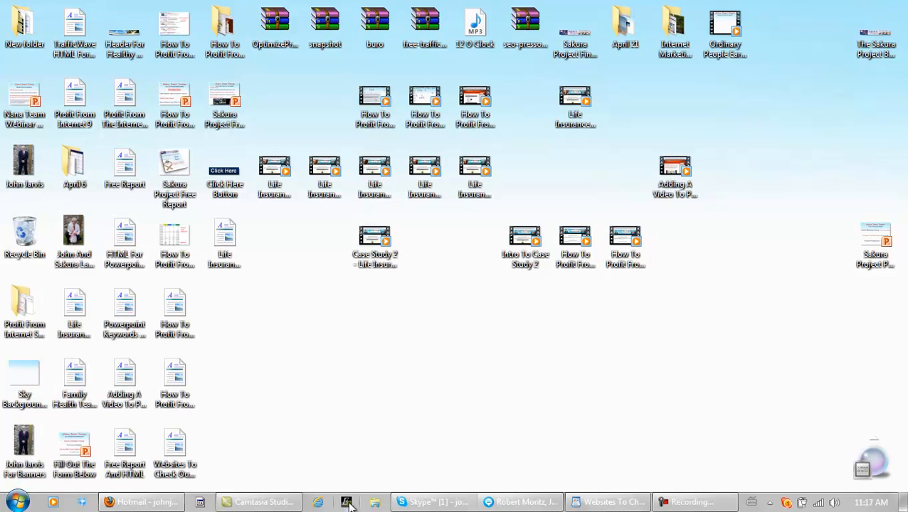
pyautogui.click(347, 501)
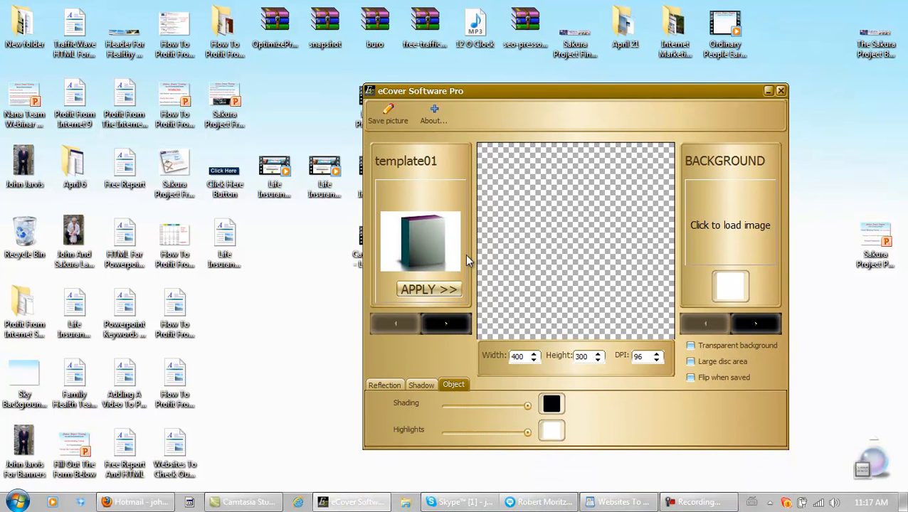
pyautogui.moveTo(424, 244)
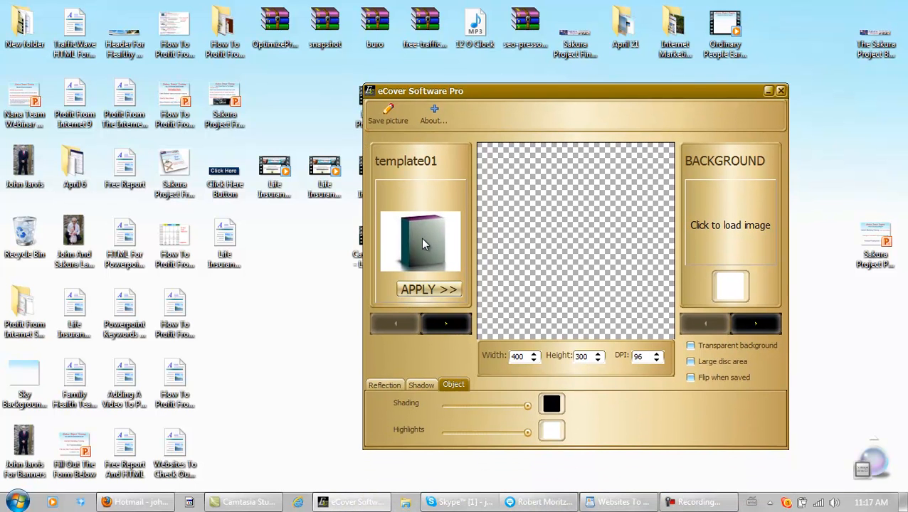
# Step: Step through the cover templates until template07 is selected
pyautogui.click(447, 324)
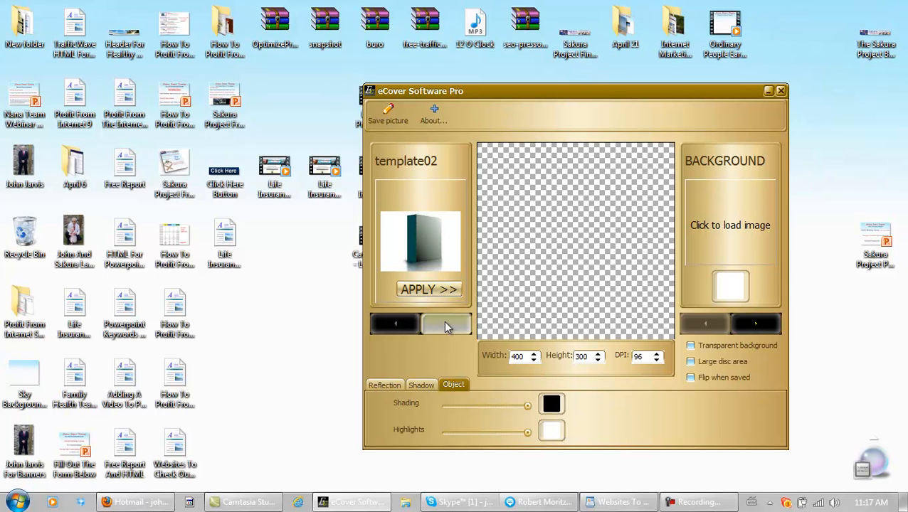
pyautogui.click(445, 324)
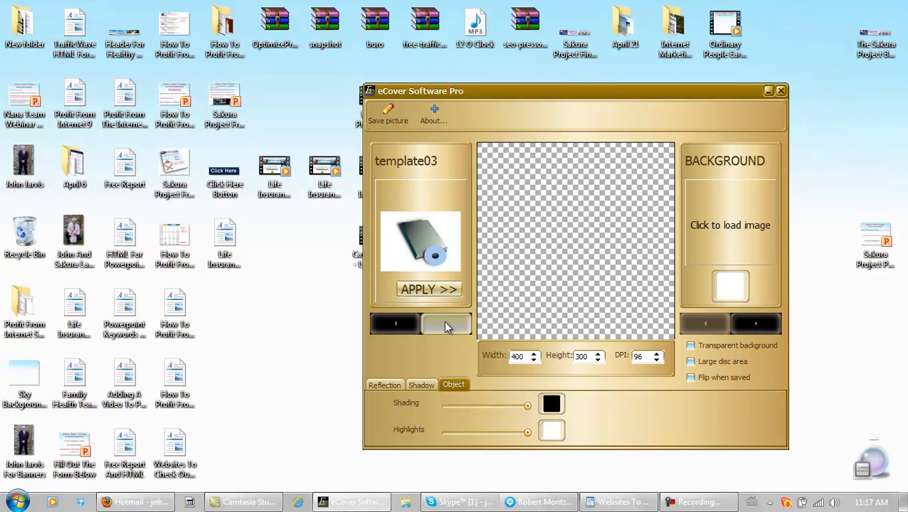
pyautogui.click(447, 324)
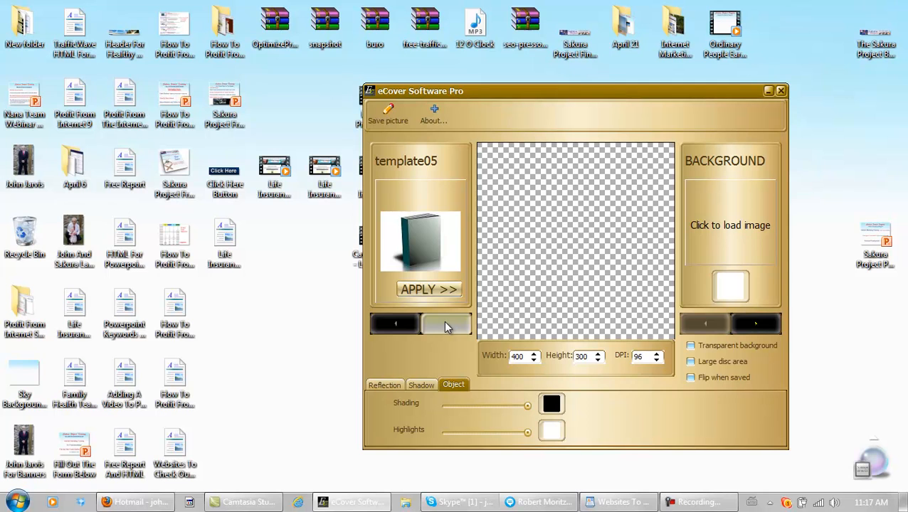
pyautogui.click(447, 325)
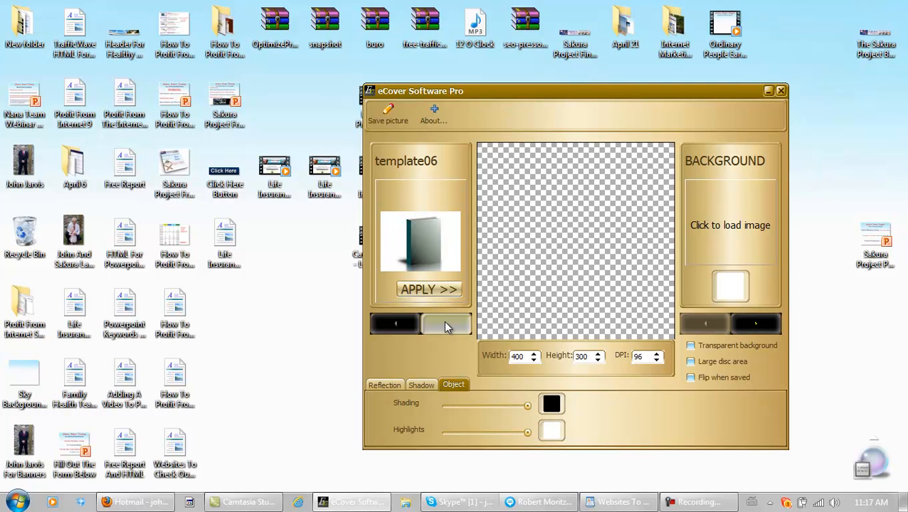
pyautogui.click(447, 324)
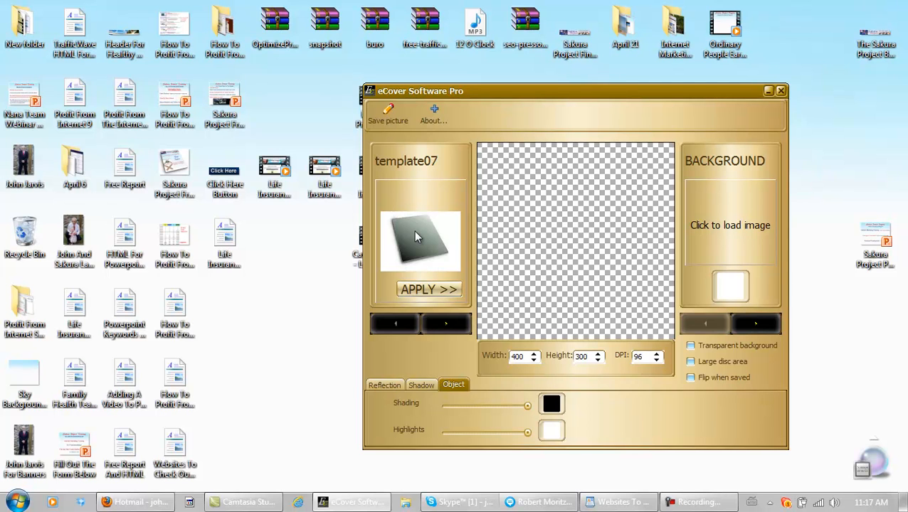
pyautogui.moveTo(717, 182)
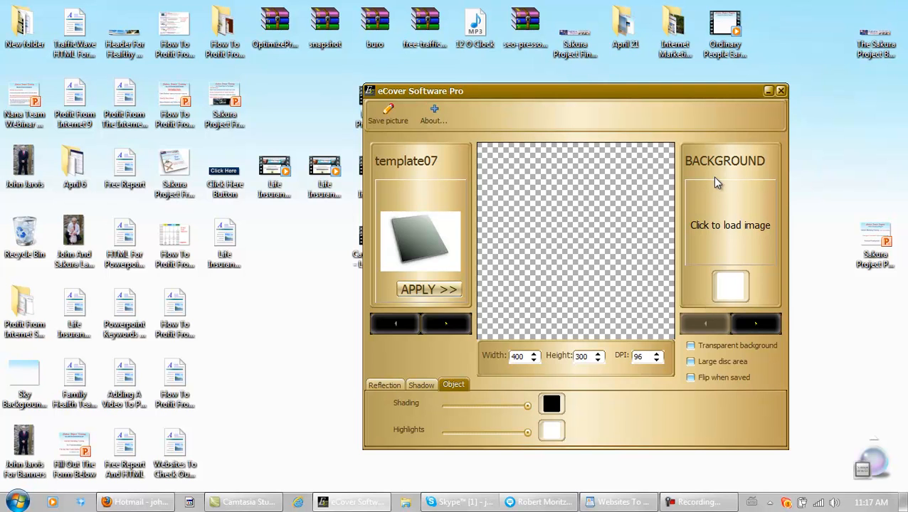
pyautogui.moveTo(714, 165)
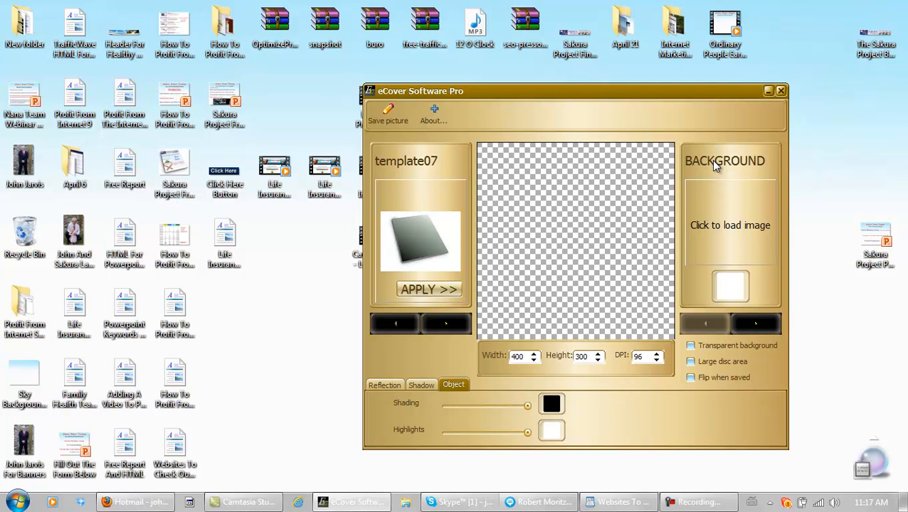
pyautogui.moveTo(715, 233)
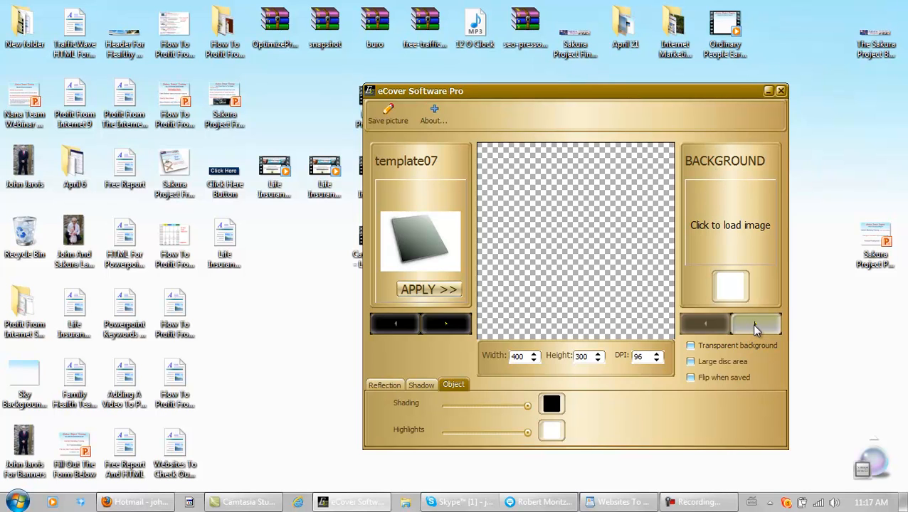
# Step: Switch the image slot to FRONT and choose the John And Sakura Last Year photo in the picture chooser
pyautogui.click(756, 325)
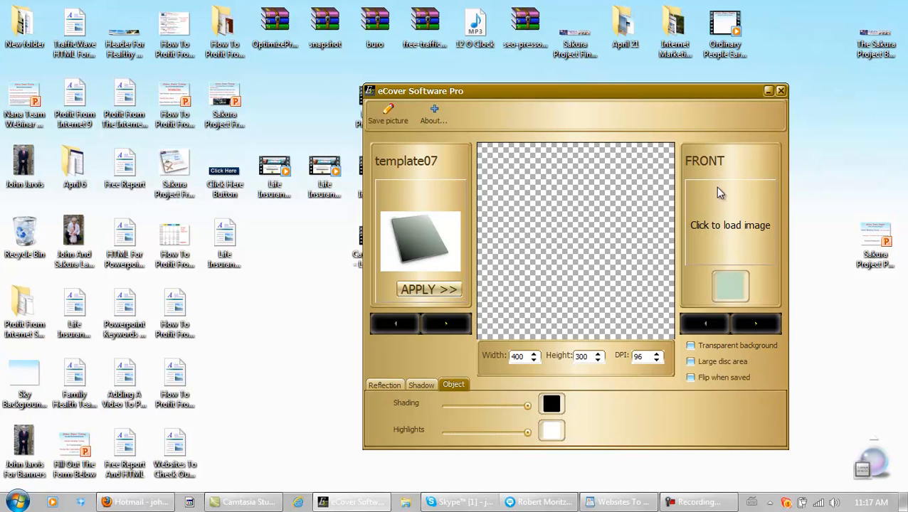
pyautogui.moveTo(733, 231)
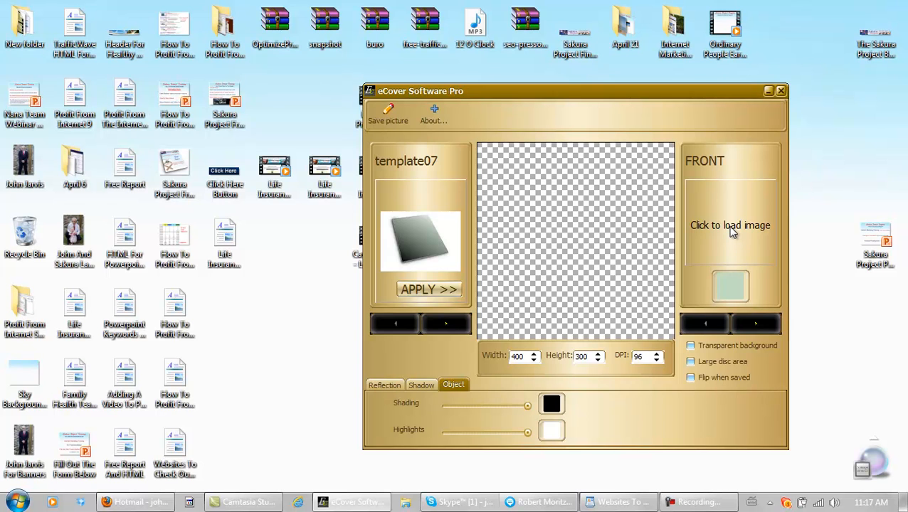
pyautogui.click(730, 224)
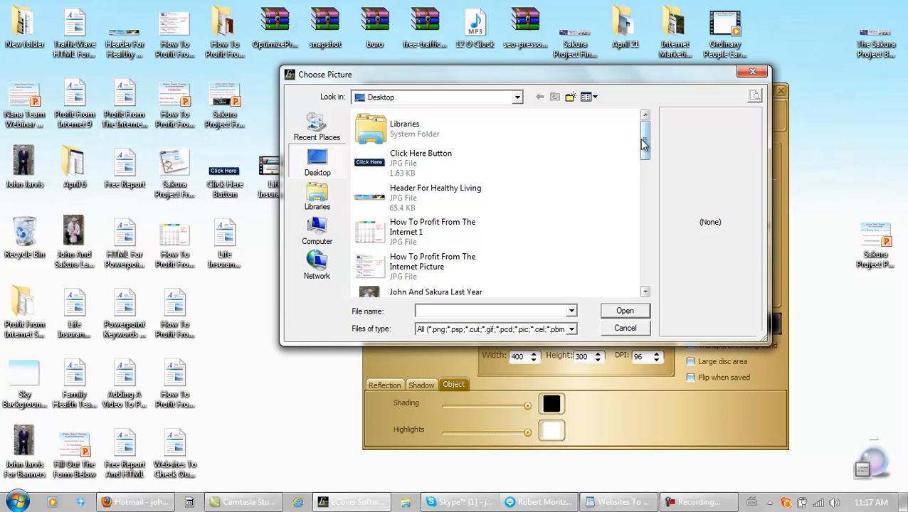
pyautogui.scroll(-3)
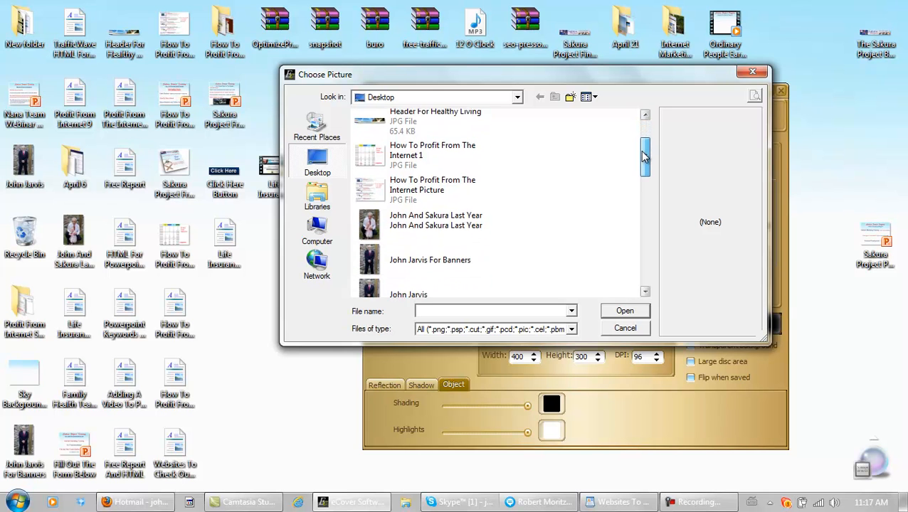
pyautogui.scroll(-3)
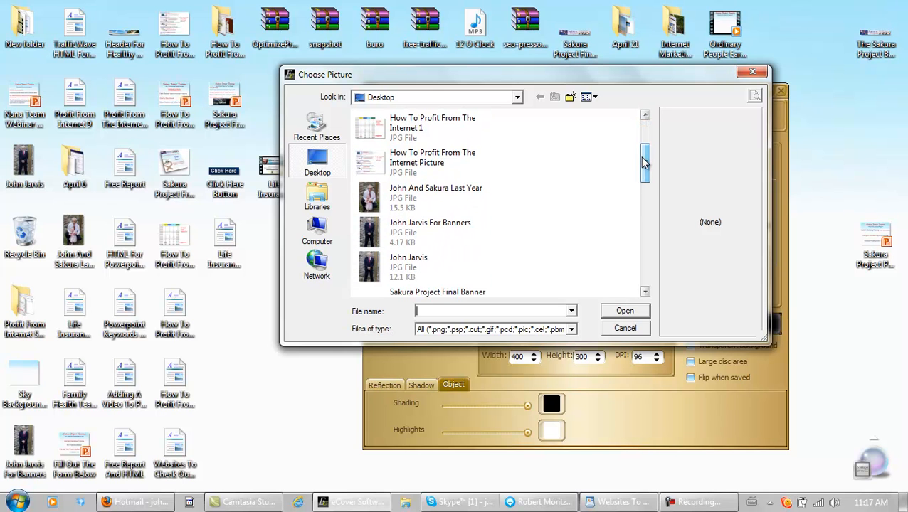
pyautogui.moveTo(424, 198)
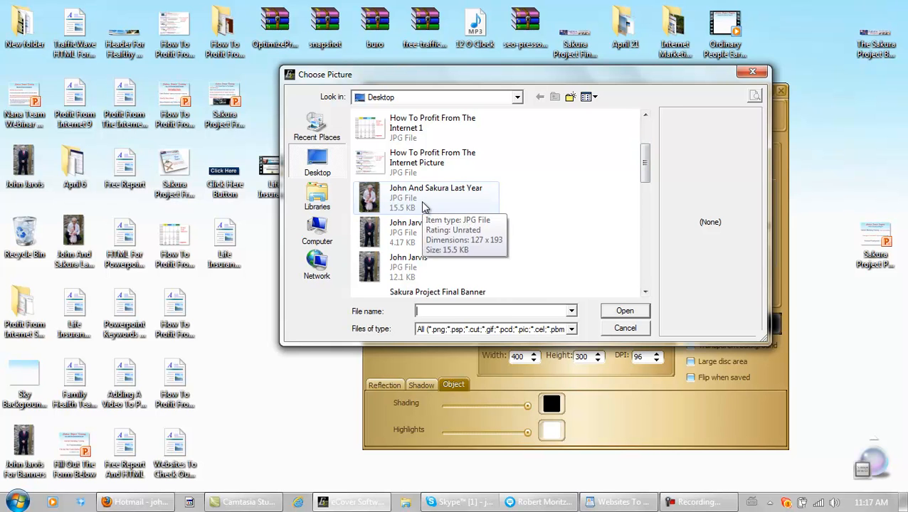
pyautogui.click(436, 198)
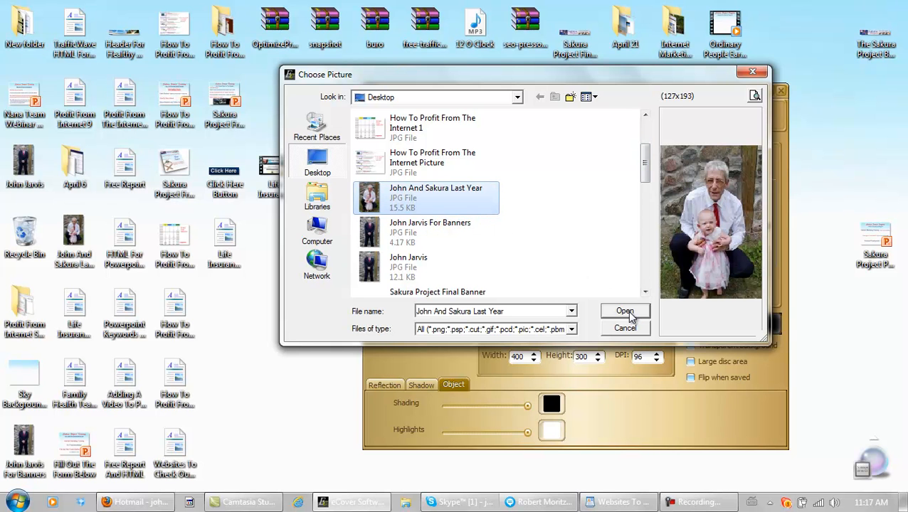
# Step: Load the photo onto the front cover and drag Shading and Highlights fully down
pyautogui.click(624, 310)
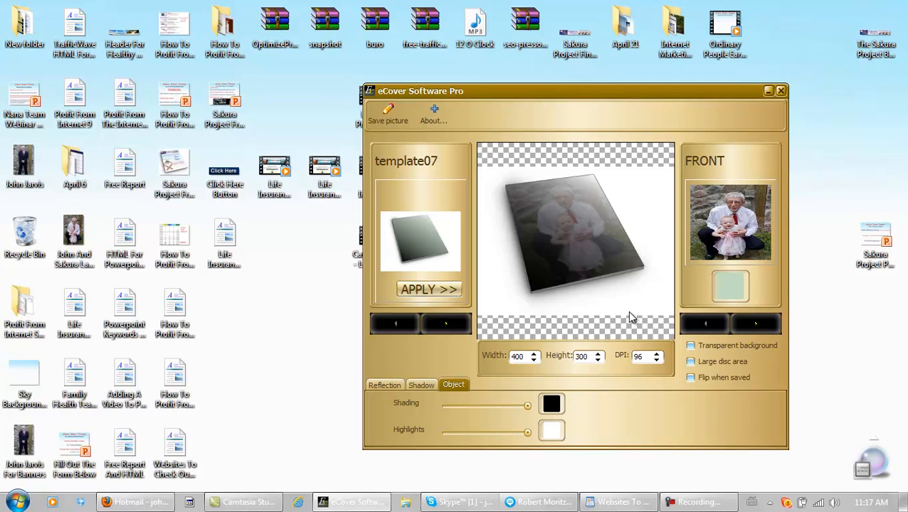
pyautogui.moveTo(520, 263)
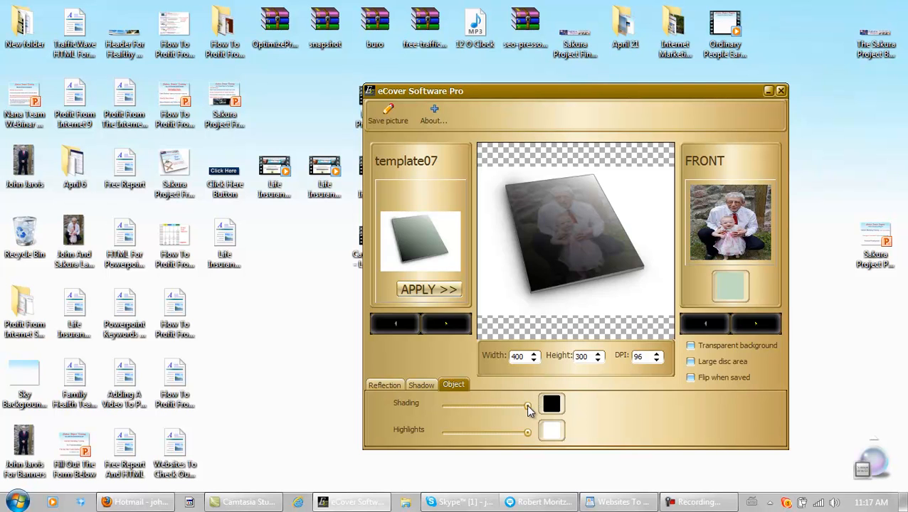
pyautogui.moveTo(526, 405); pyautogui.dragTo(446, 405)
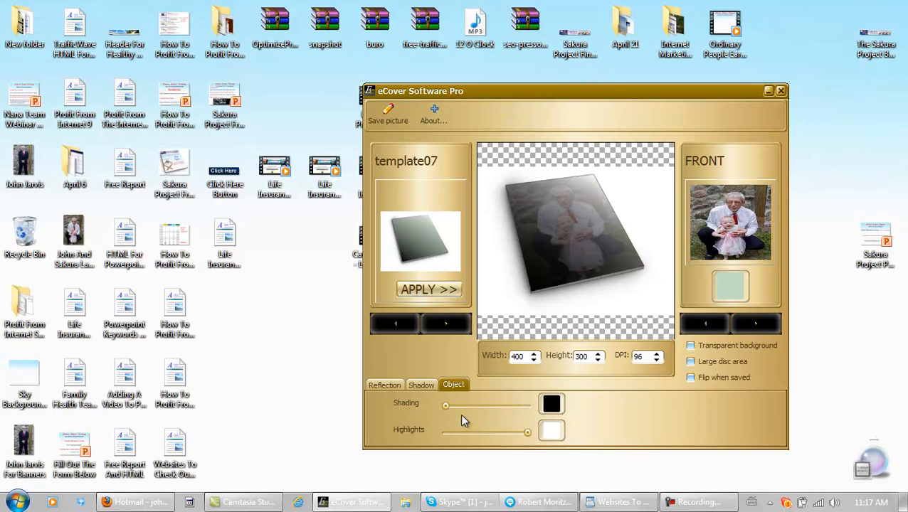
pyautogui.moveTo(529, 433); pyautogui.dragTo(445, 433)
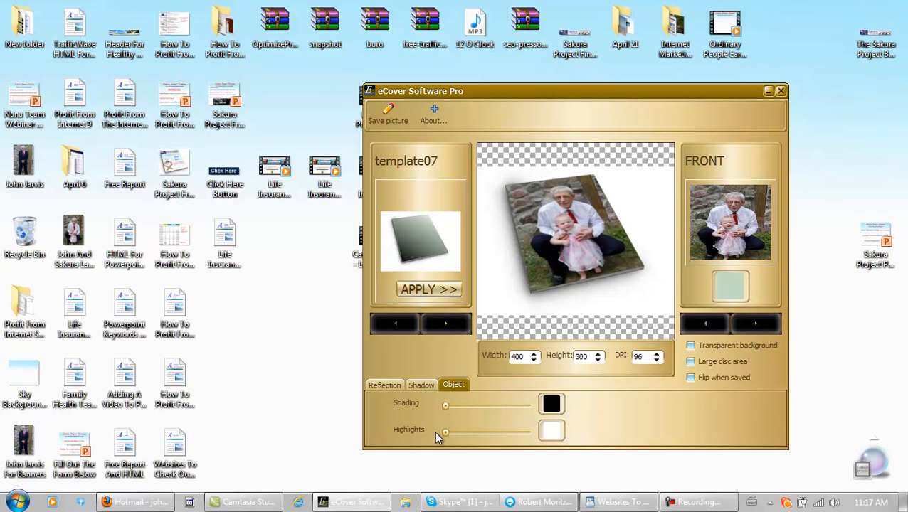
pyautogui.moveTo(398, 106)
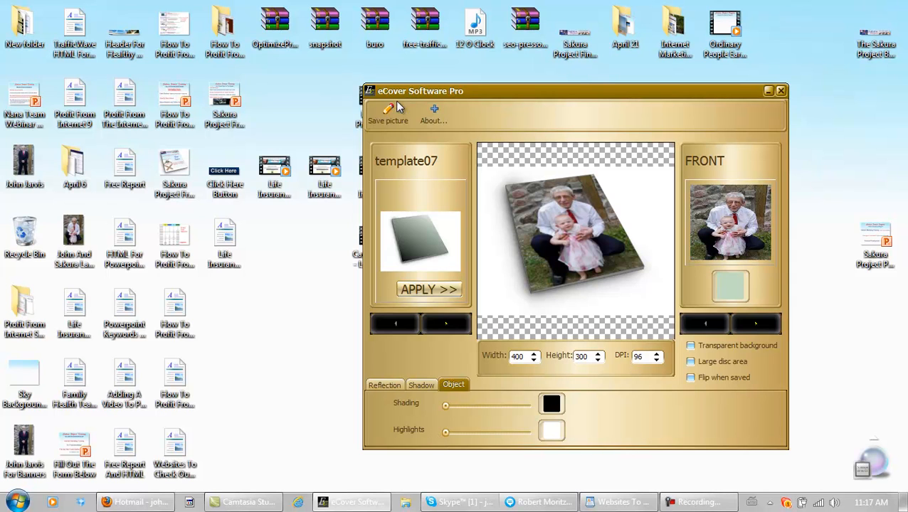
pyautogui.moveTo(723, 120)
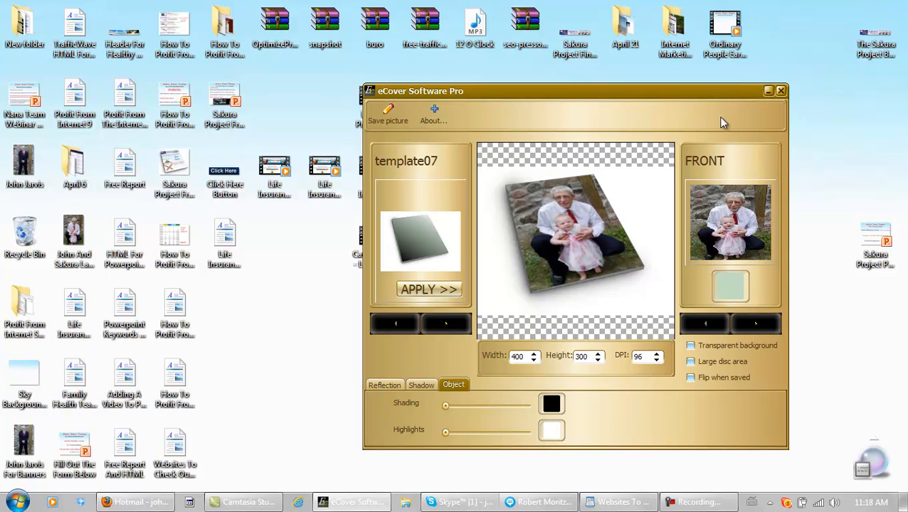
# Step: Minimize eCover to show the desktop and open the Sakura Project Free Report file
pyautogui.click(769, 91)
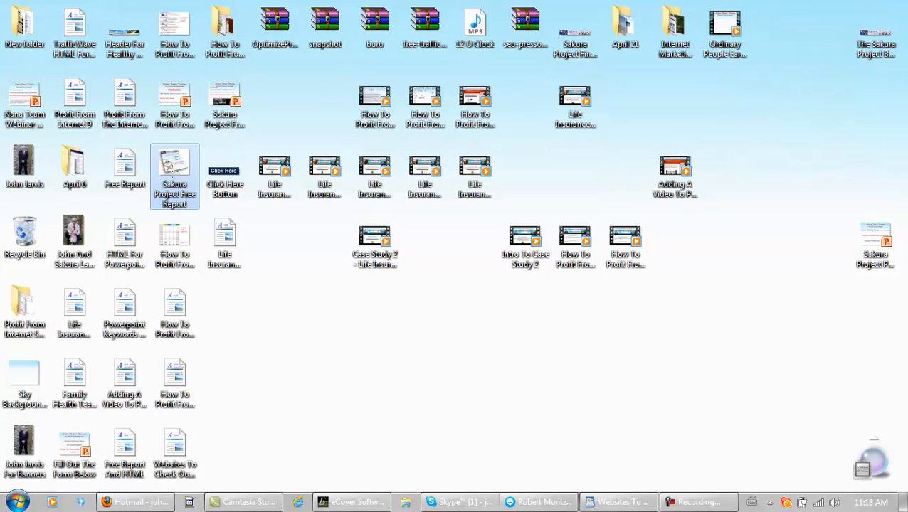
pyautogui.doubleClick(173, 168)
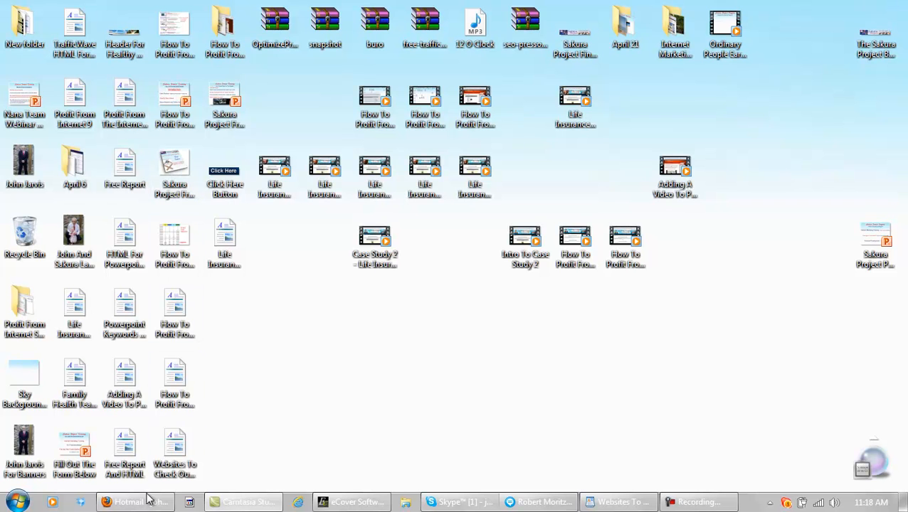
# Step: Bring Firefox forward and enter the profitfrominternetmarketingtraining.com site address
pyautogui.click(135, 501)
pyautogui.write('pr')
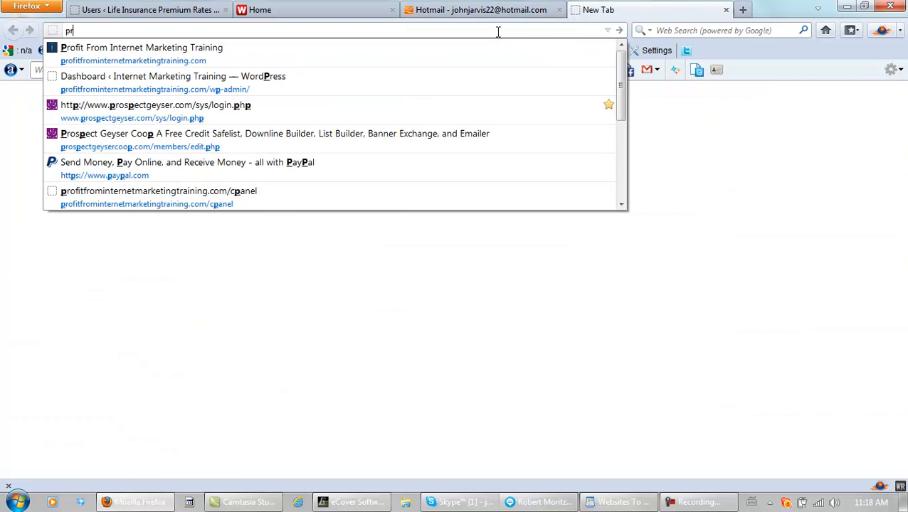
pyautogui.write('ofitfrominternetmarketingtraining.com')
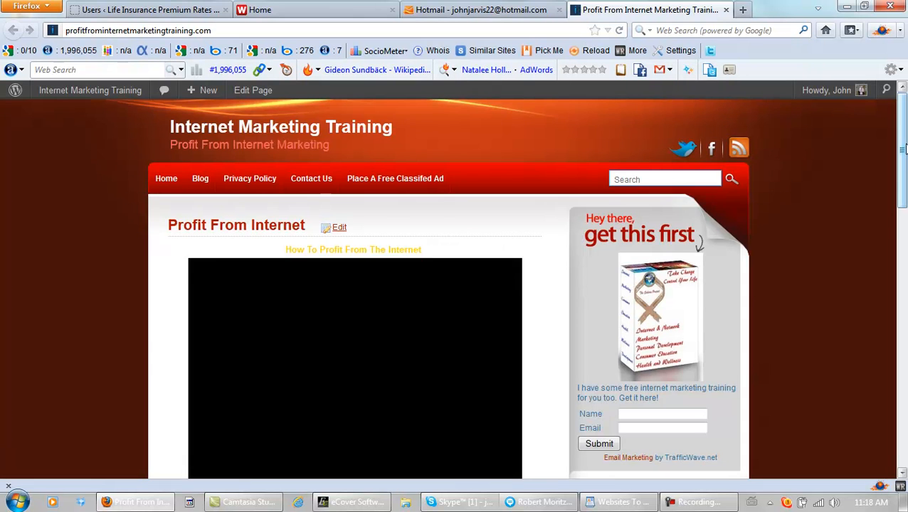
pyautogui.scroll(-3)
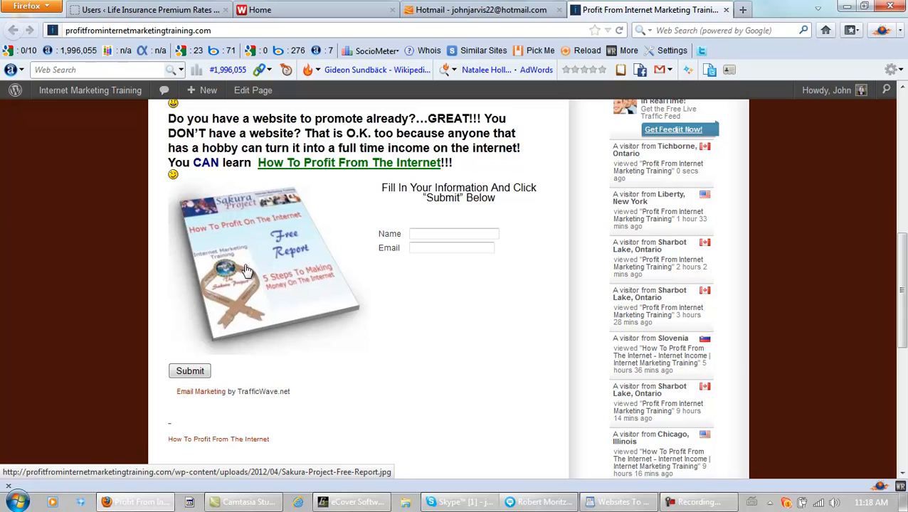
pyautogui.moveTo(509, 361)
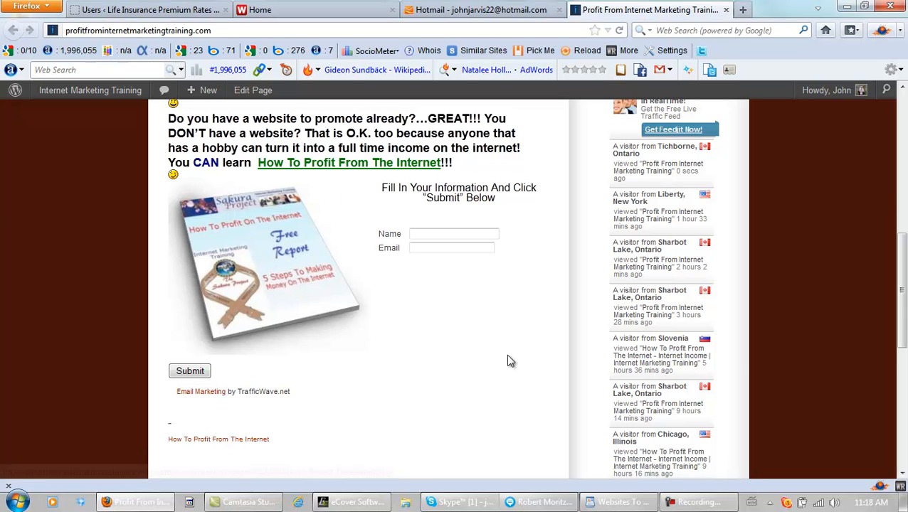
pyautogui.moveTo(723, 225)
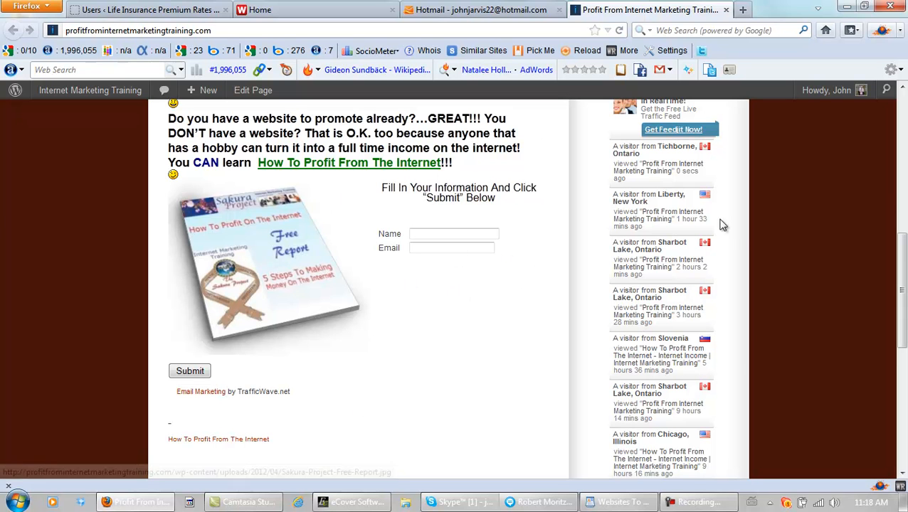
pyautogui.scroll(-3)
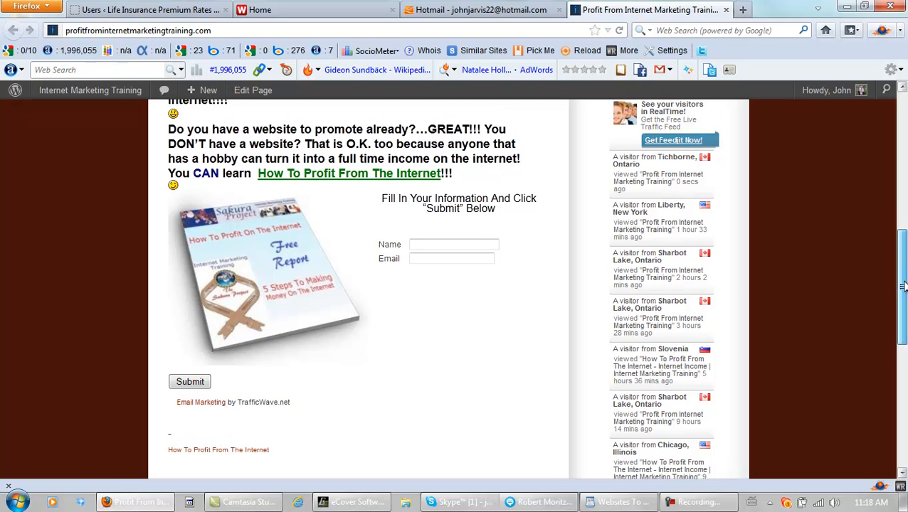
pyautogui.scroll(-3)
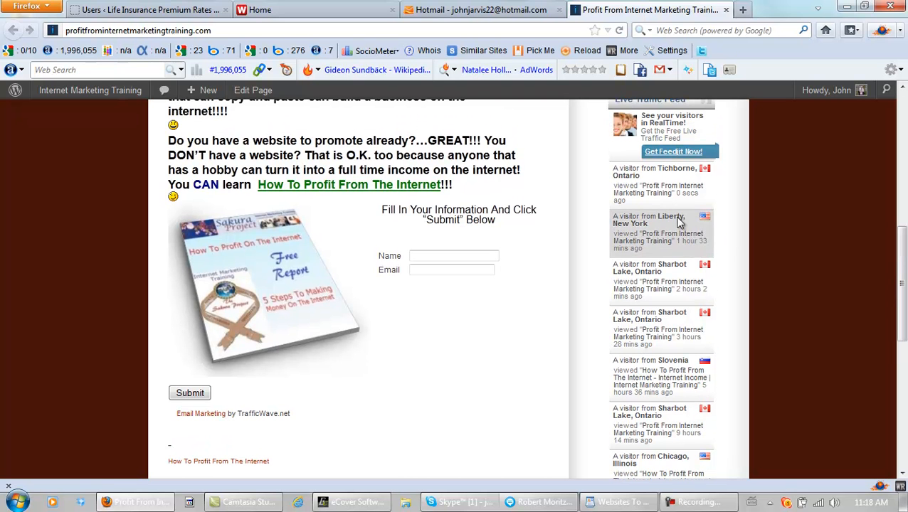
pyautogui.scroll(3)
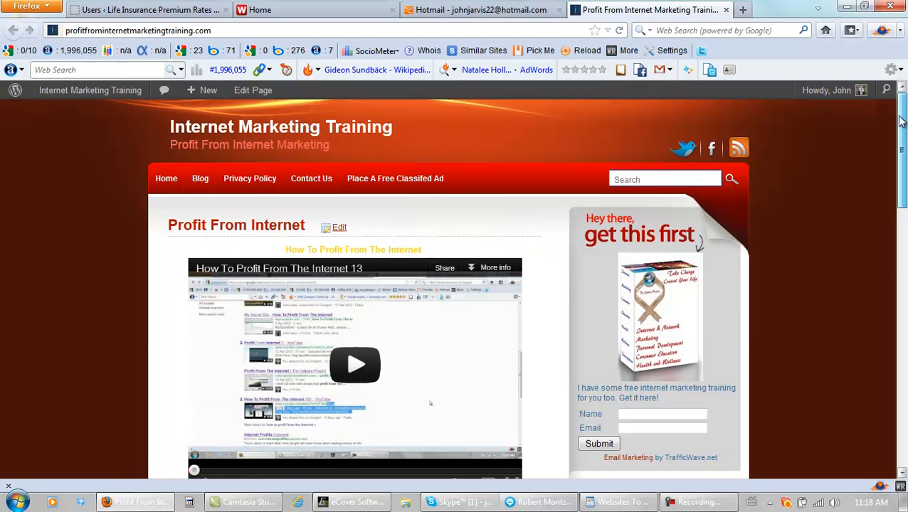
pyautogui.moveTo(657, 306)
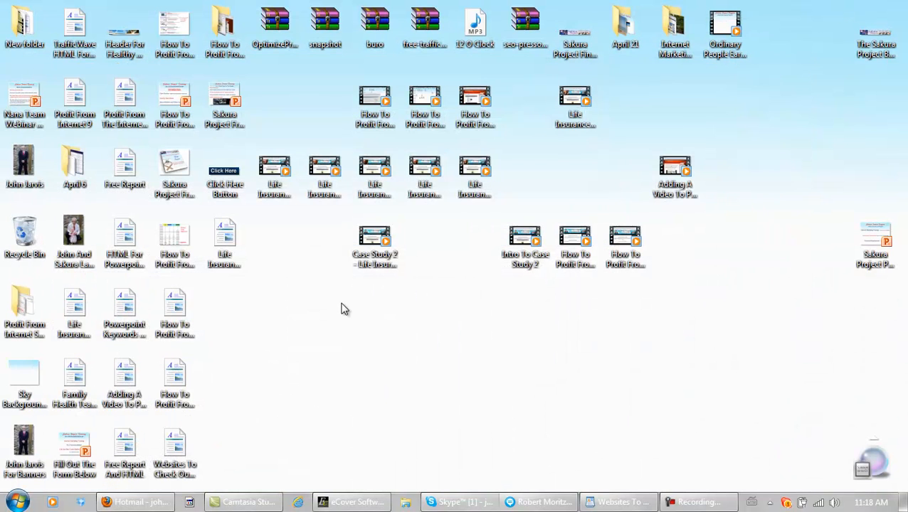
pyautogui.moveTo(320, 314)
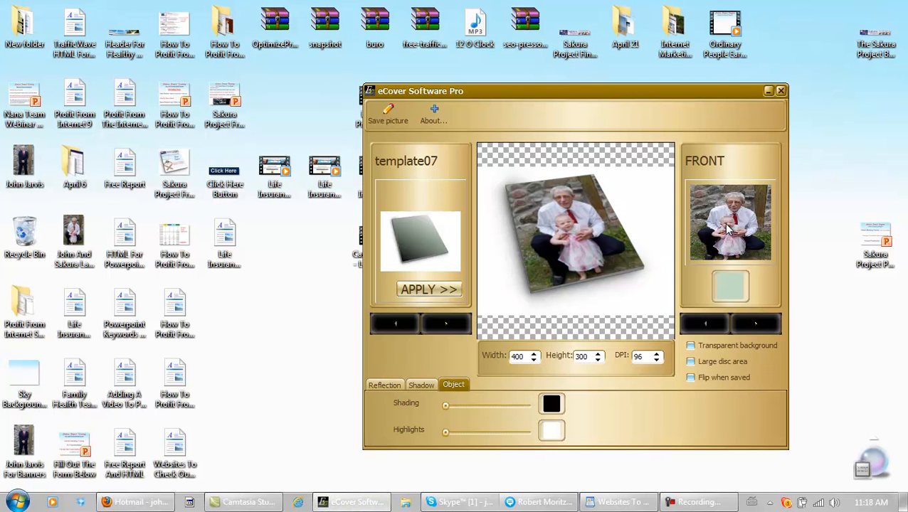
# Step: Step back to the template01 box design and switch the image slot to SIDE
pyautogui.click(394, 324)
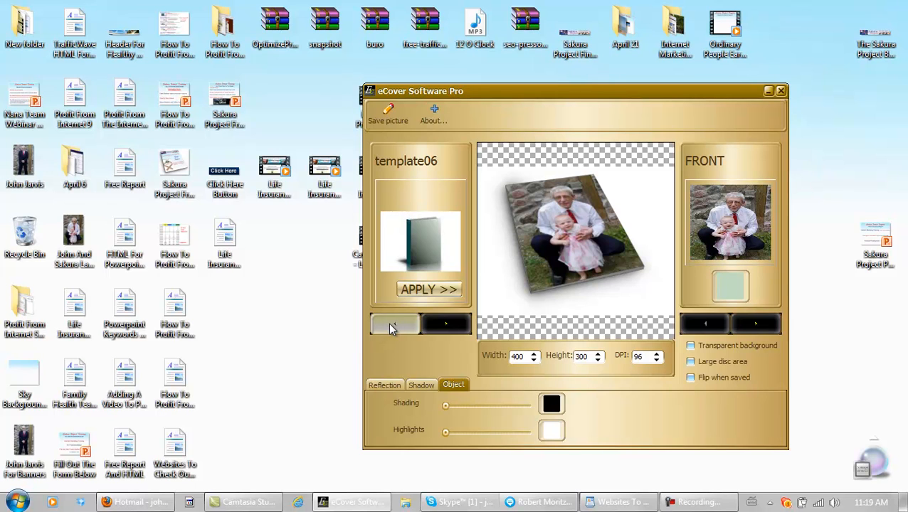
pyautogui.click(396, 324)
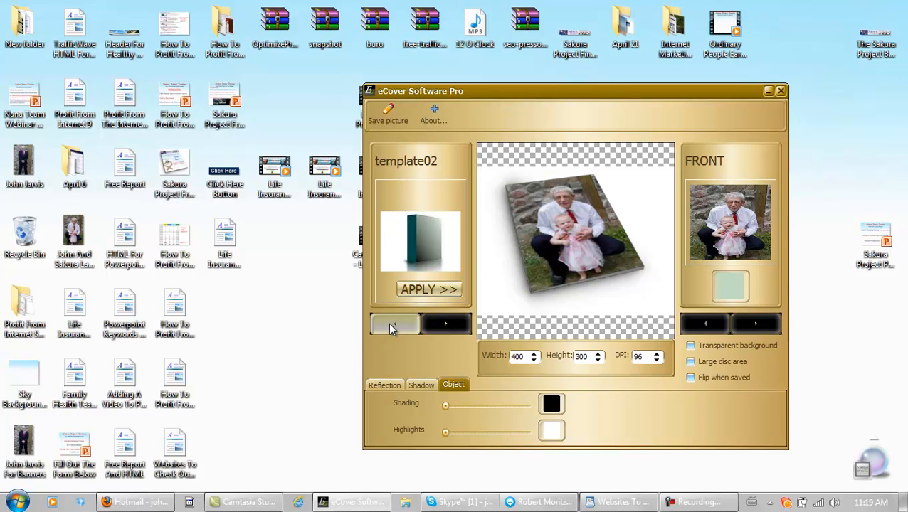
pyautogui.click(394, 325)
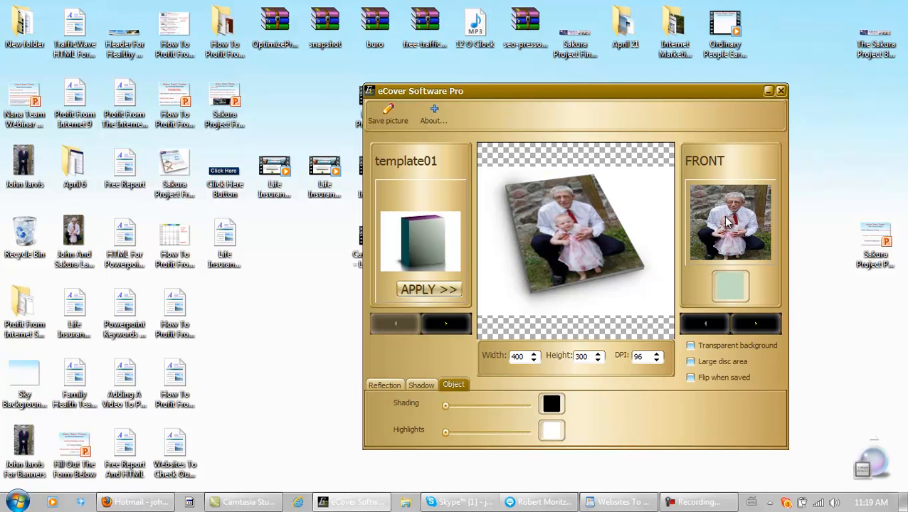
pyautogui.moveTo(732, 222)
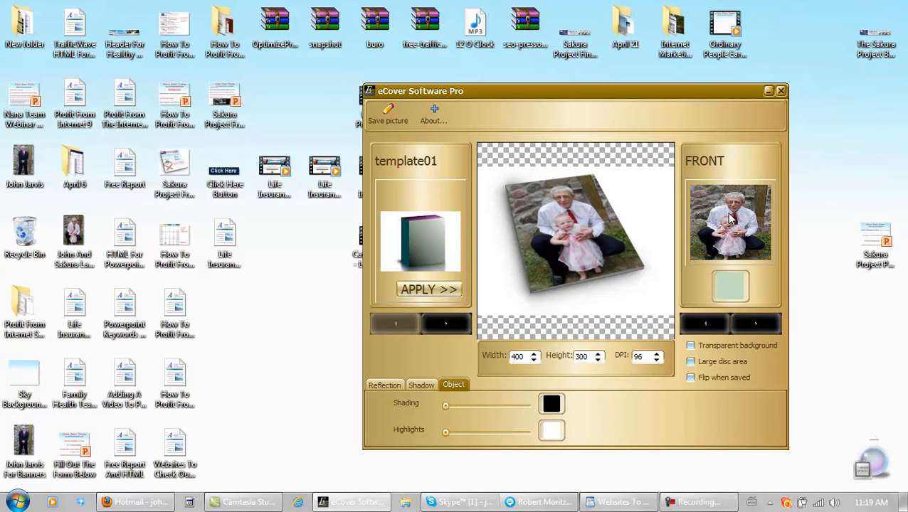
pyautogui.moveTo(716, 229)
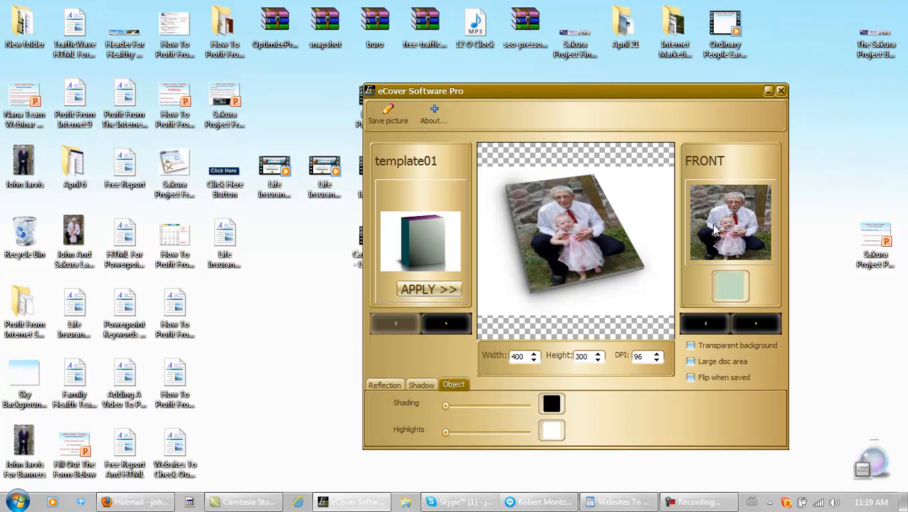
pyautogui.click(756, 325)
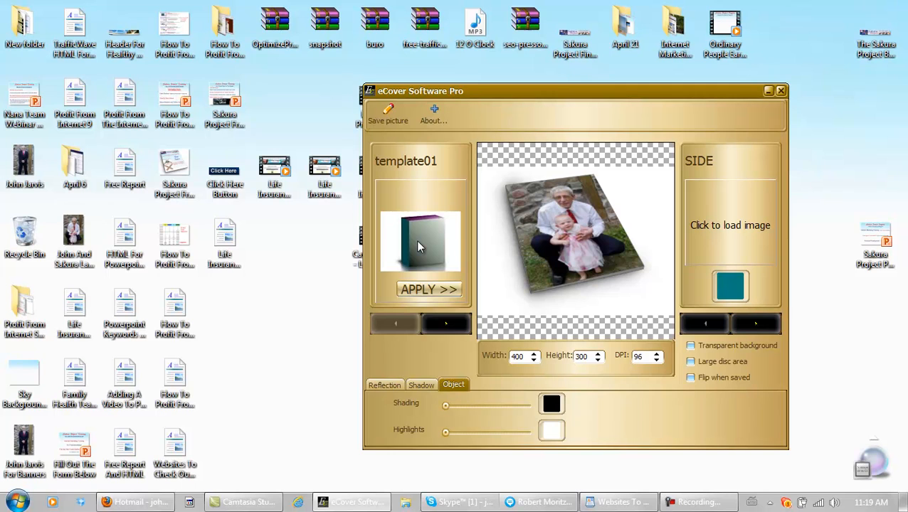
pyautogui.moveTo(277, 248)
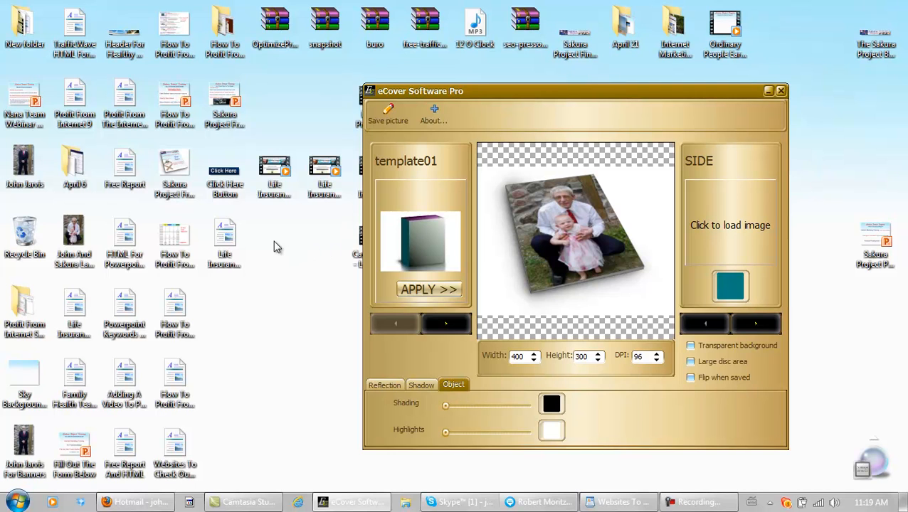
pyautogui.moveTo(450, 142)
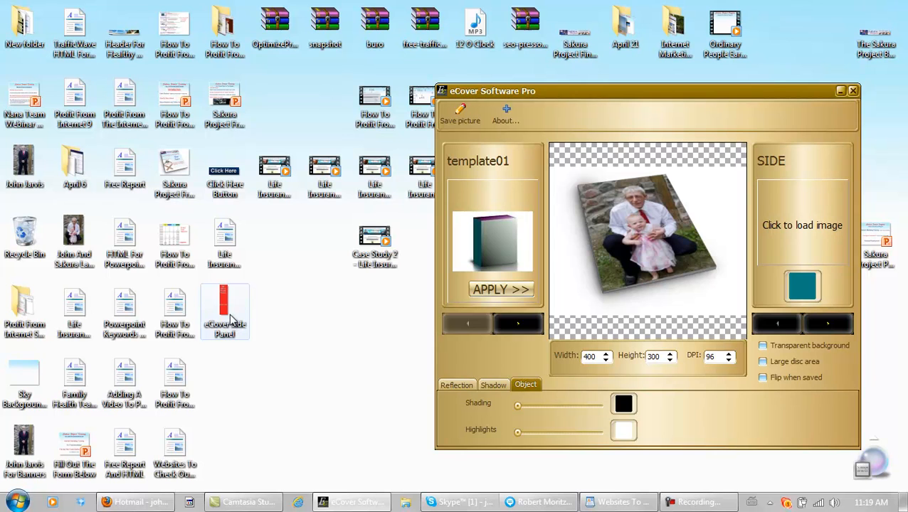
pyautogui.moveTo(224, 311)
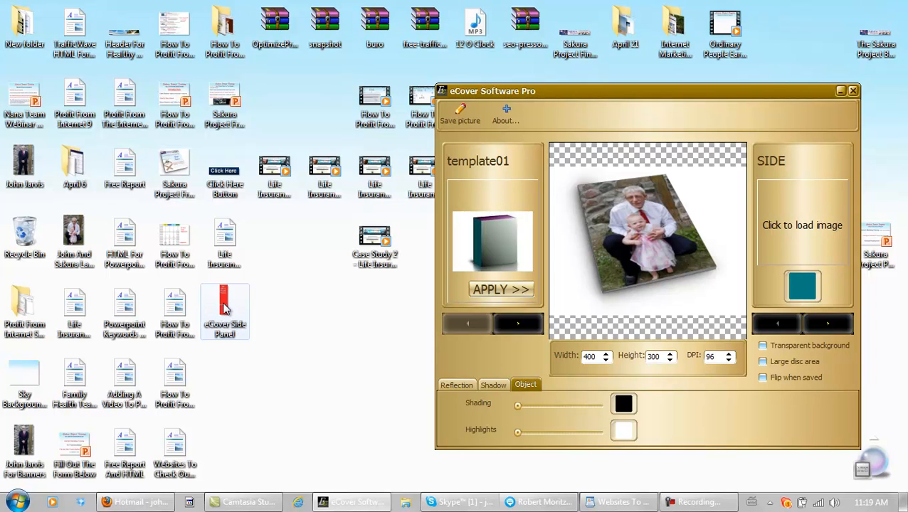
pyautogui.rightClick(225, 311)
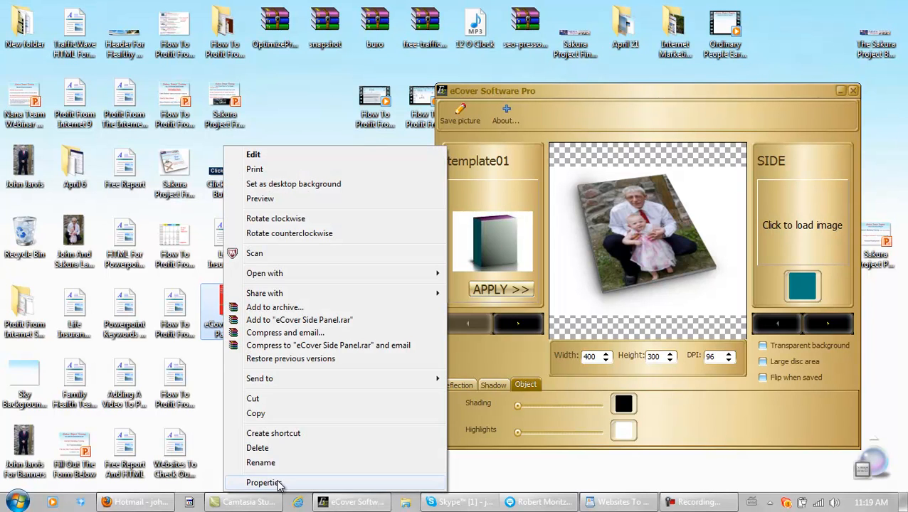
pyautogui.click(265, 482)
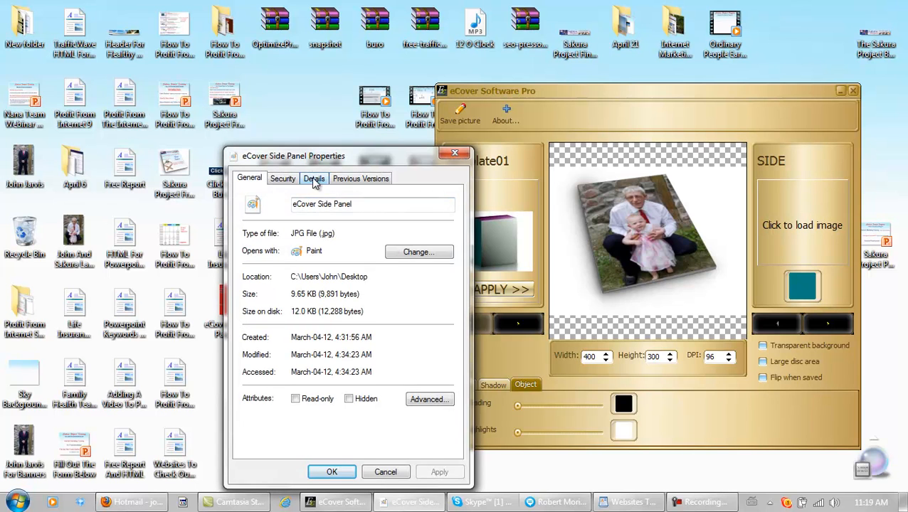
pyautogui.click(313, 178)
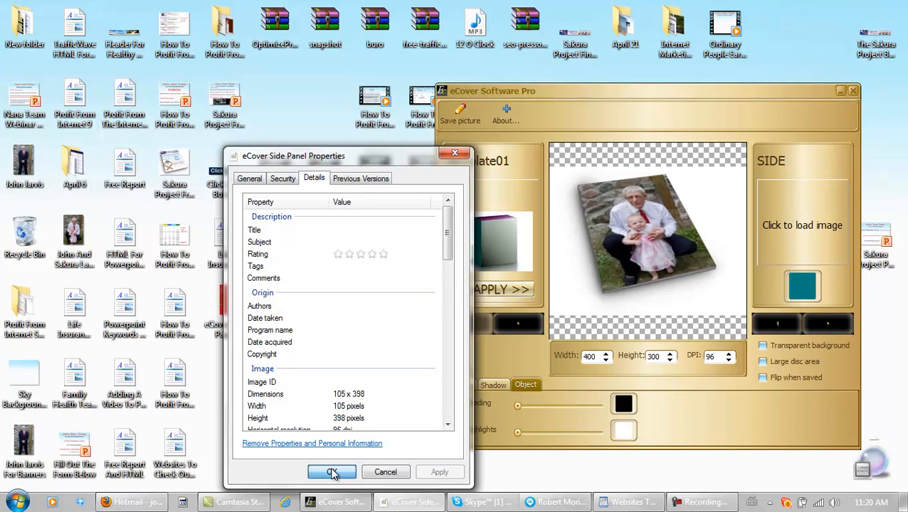
pyautogui.click(330, 473)
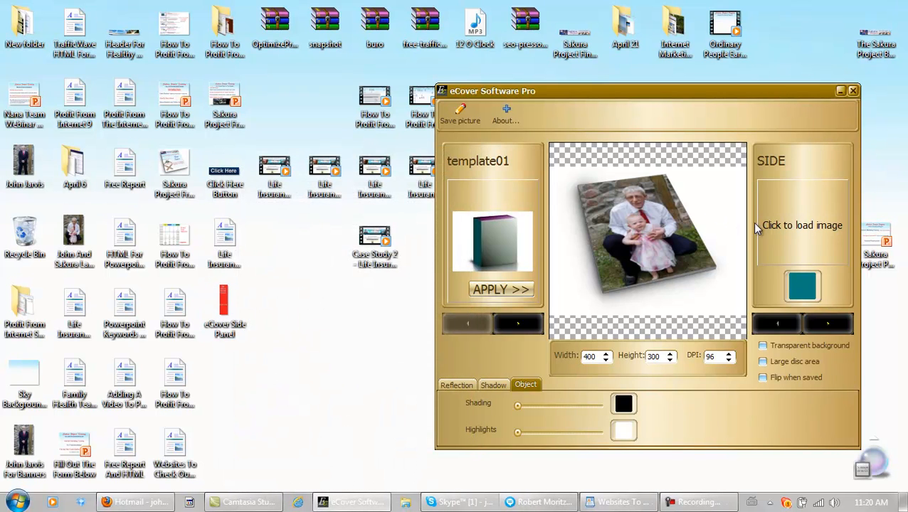
pyautogui.moveTo(785, 237)
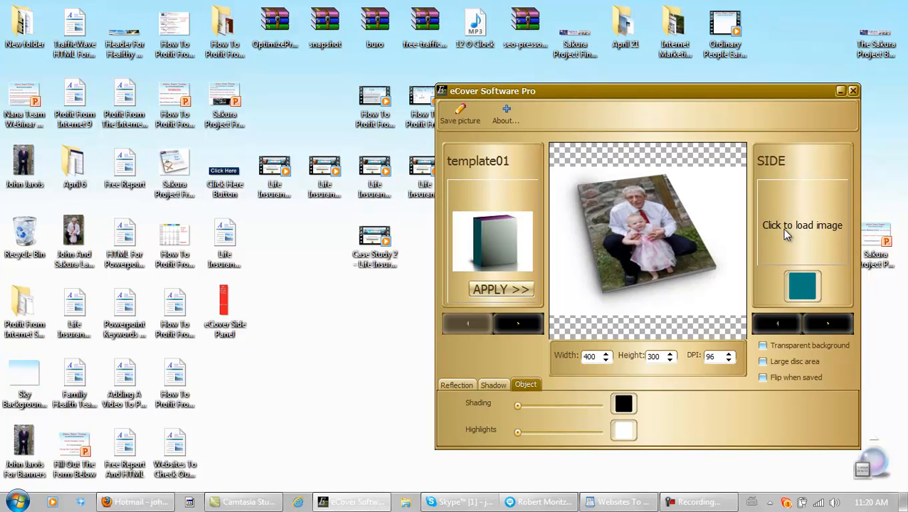
# Step: Load eCover Side Panel.jpg as the red image on the box's side panel
pyautogui.click(803, 225)
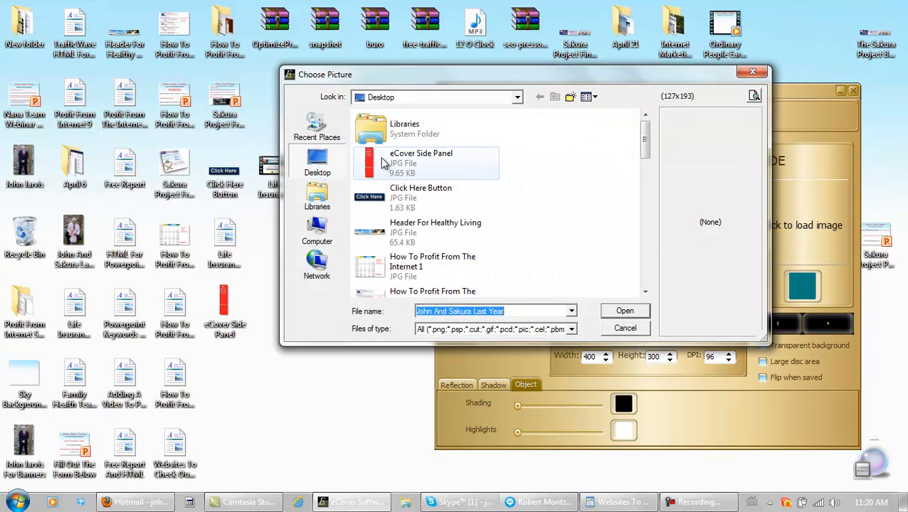
pyautogui.click(421, 163)
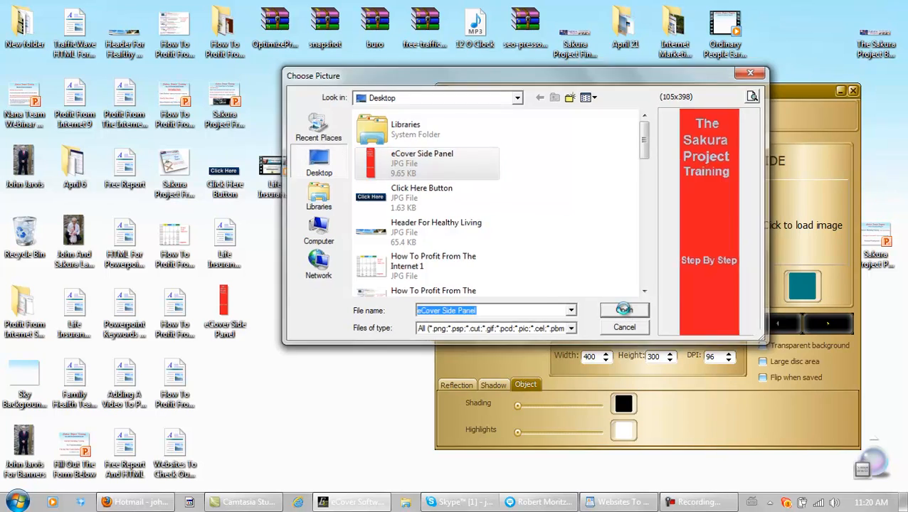
pyautogui.click(623, 311)
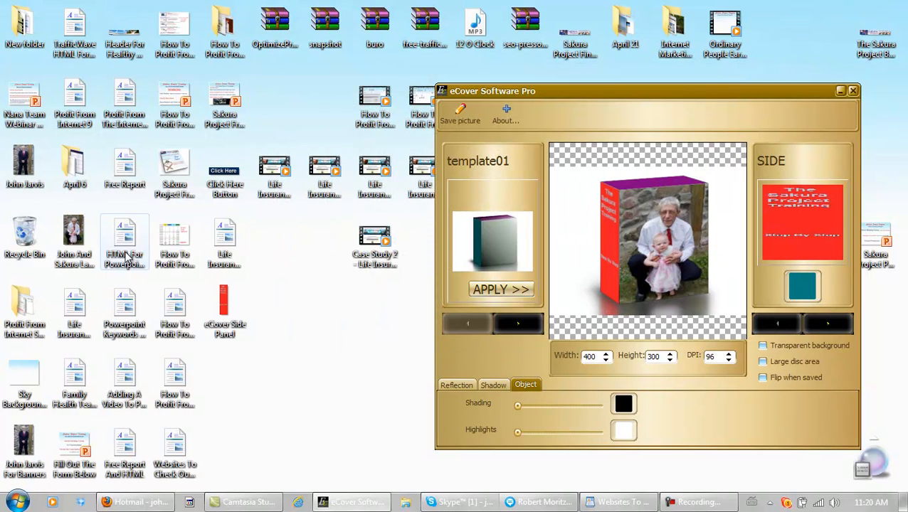
pyautogui.rightClick(74, 239)
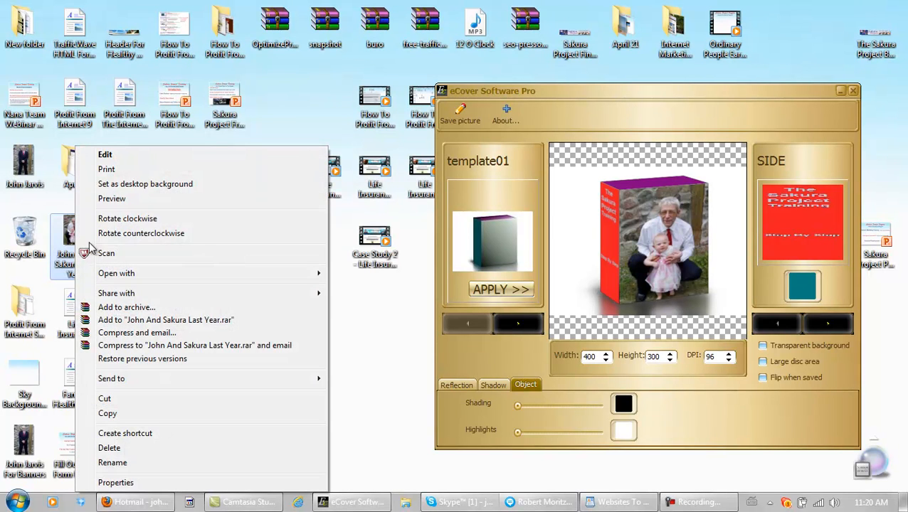
pyautogui.click(115, 483)
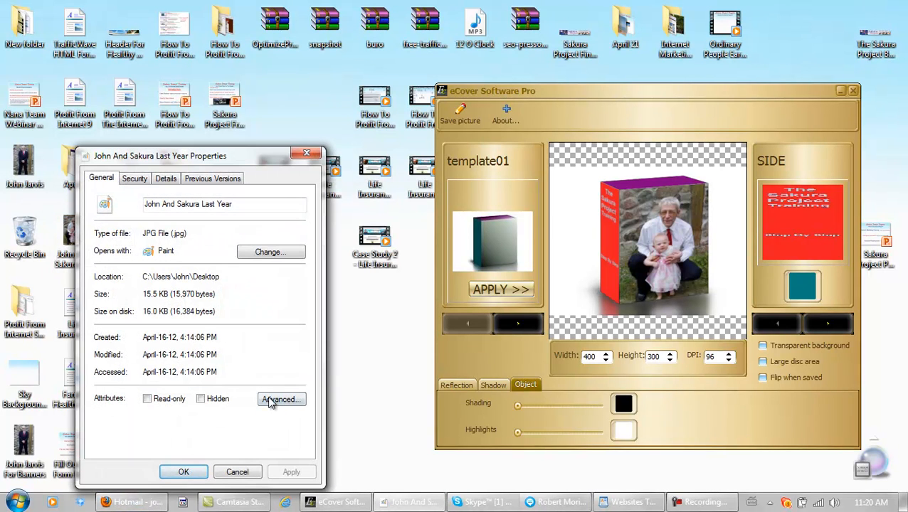
pyautogui.click(165, 178)
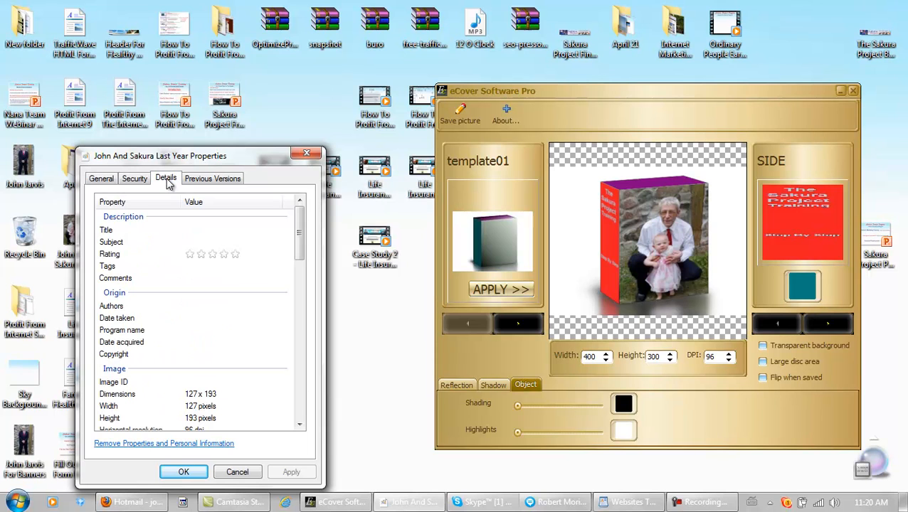
pyautogui.moveTo(219, 400)
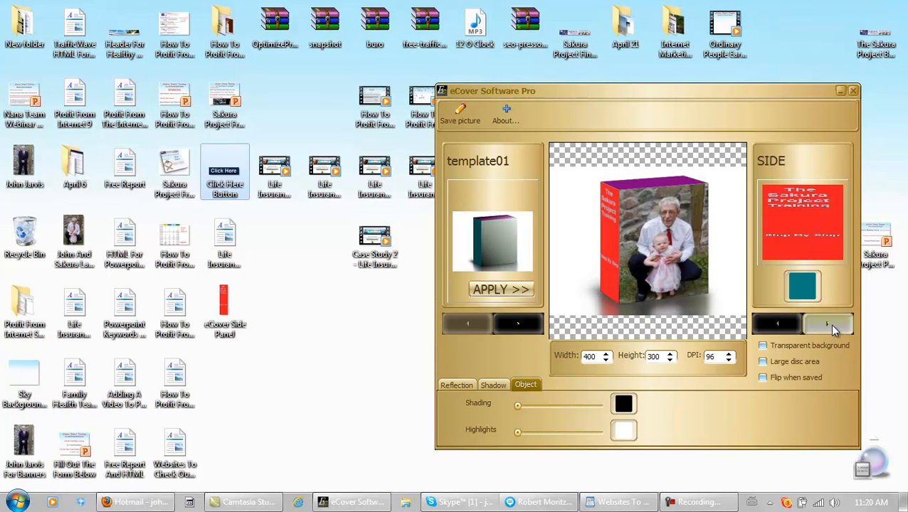
# Step: Switch to the TOP slot and load the Click Here Button image onto the box top
pyautogui.click(828, 325)
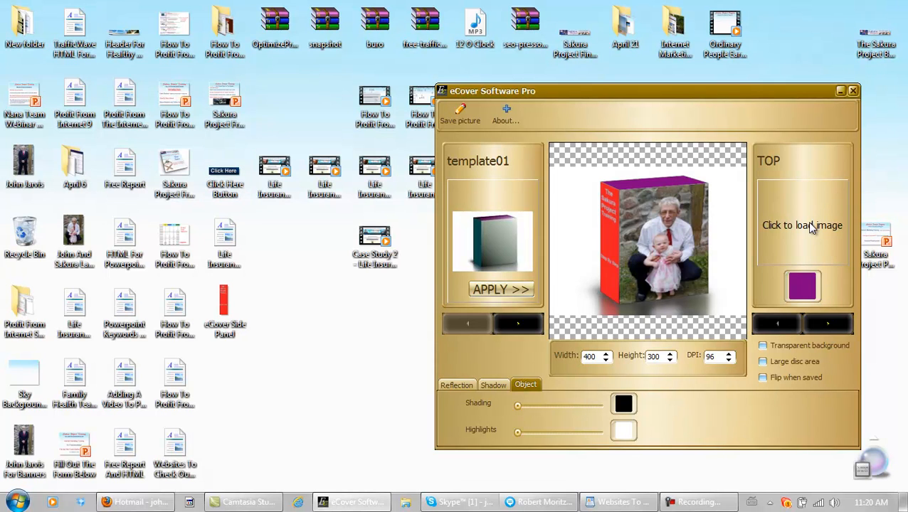
pyautogui.click(802, 225)
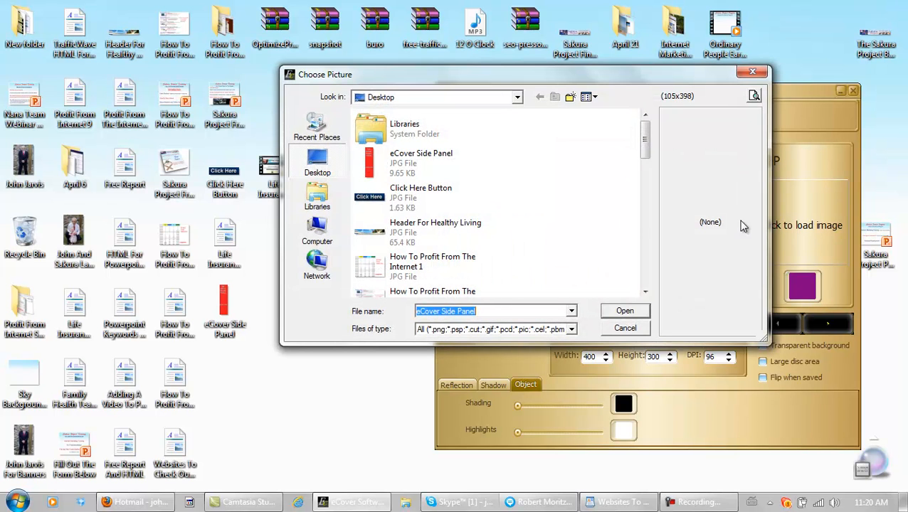
pyautogui.click(422, 192)
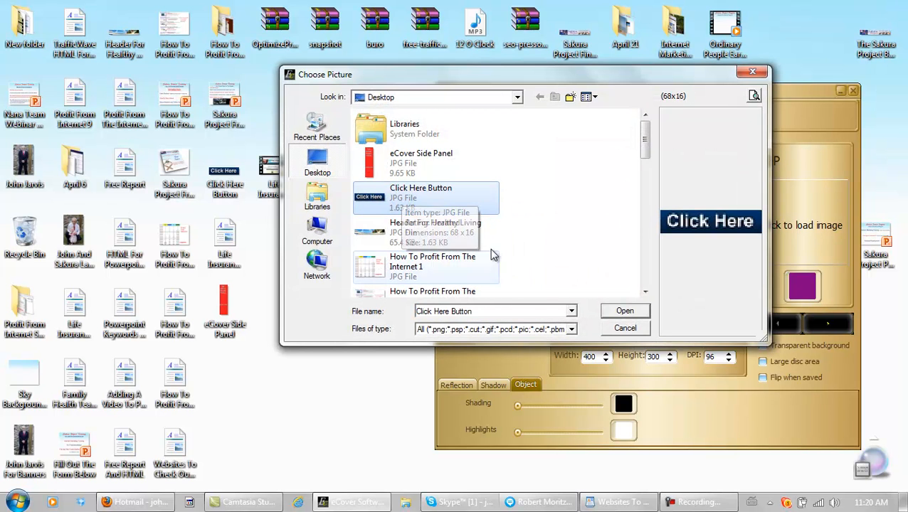
pyautogui.click(623, 310)
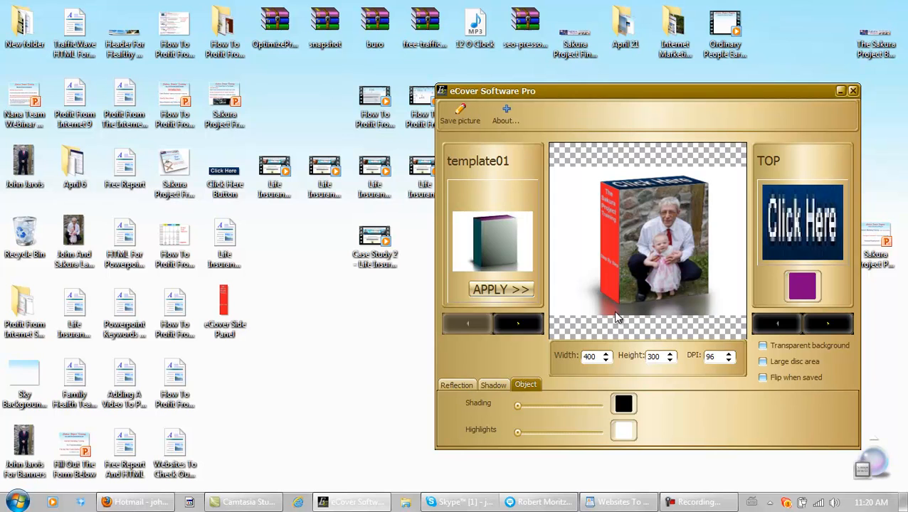
pyautogui.moveTo(469, 145)
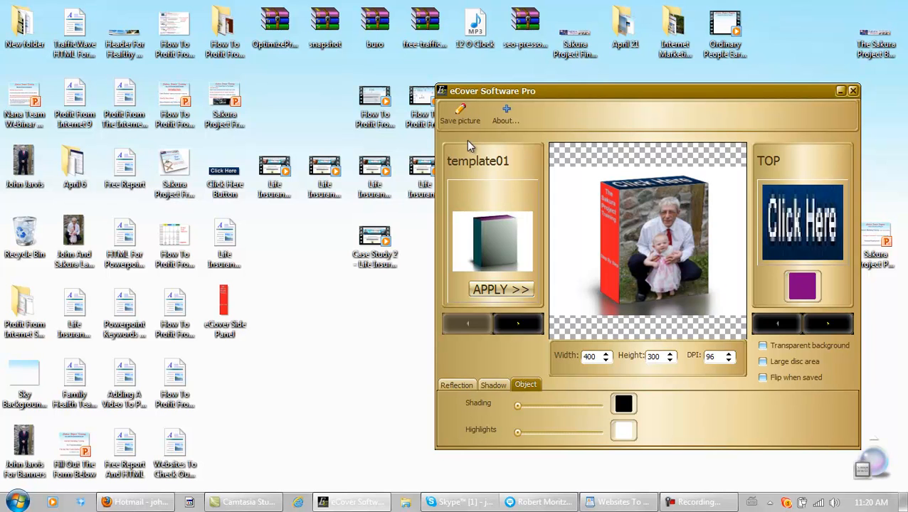
# Step: Save the box cover to the desktop as a JPEG named 'Tes For ecover'
pyautogui.click(459, 114)
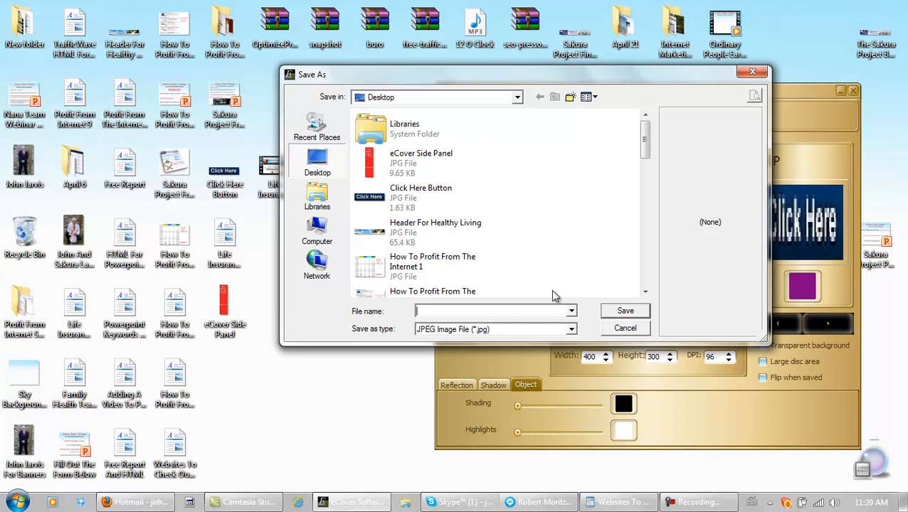
pyautogui.write('Tes For')
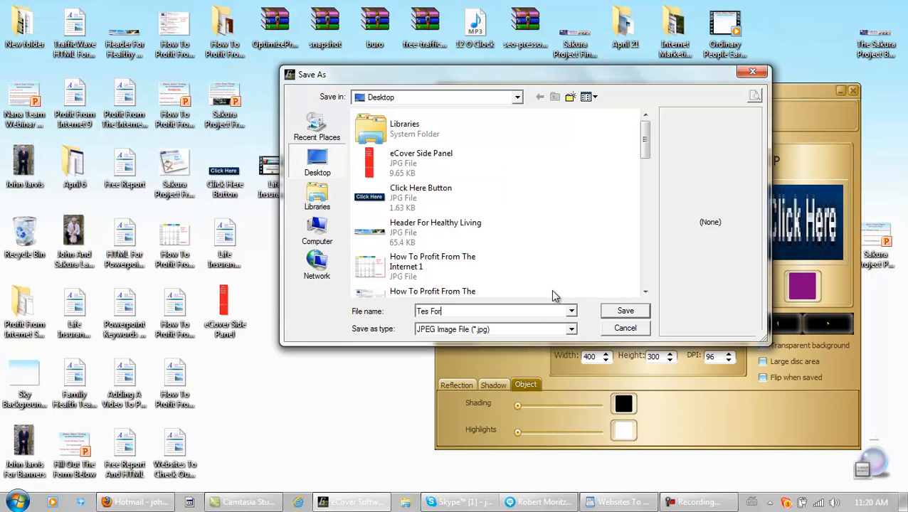
pyautogui.write('ecove')
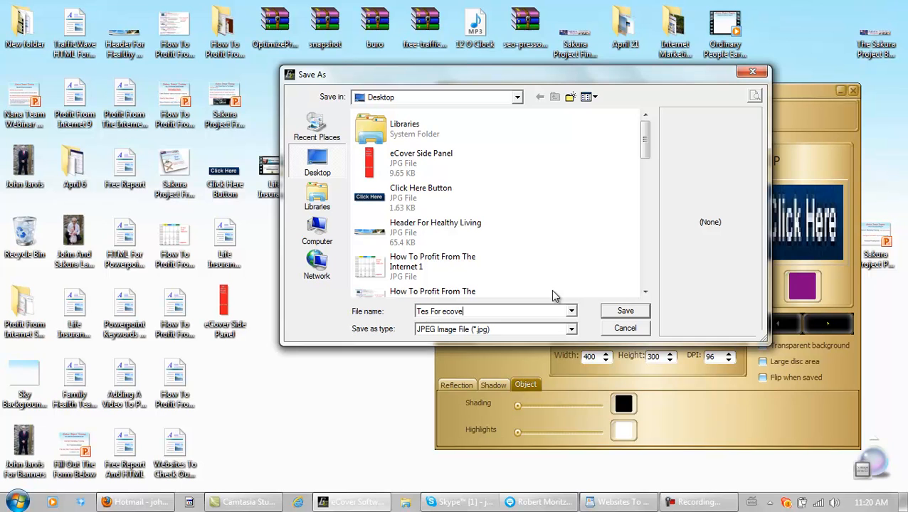
pyautogui.moveTo(538, 279)
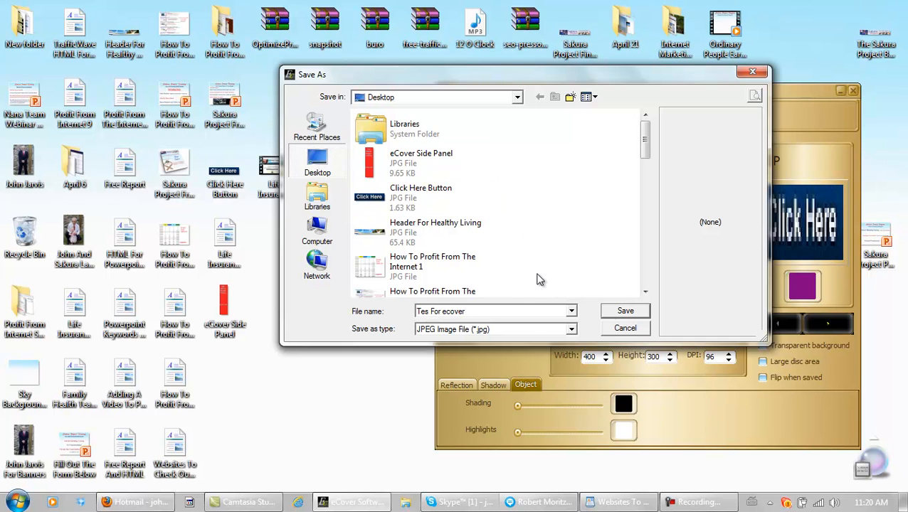
pyautogui.click(624, 310)
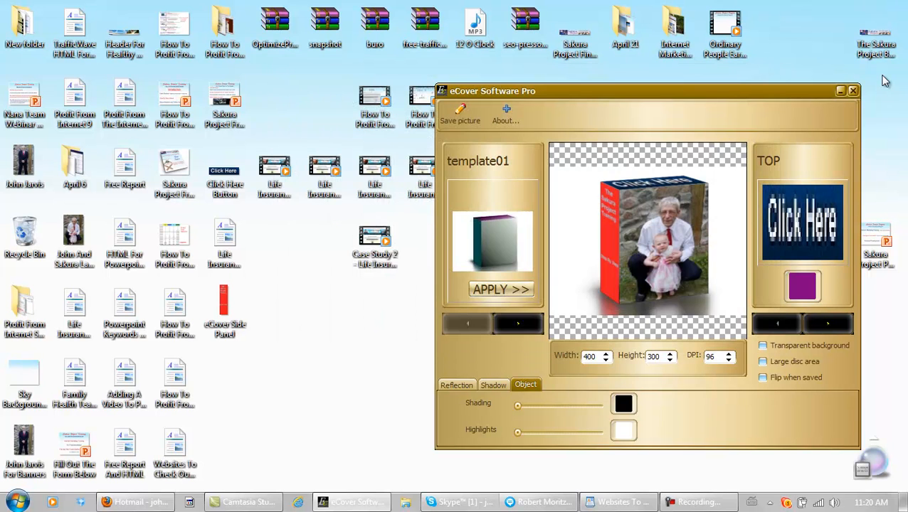
# Step: Close eCover and open the saved Tes For ecover image in Paint
pyautogui.click(853, 91)
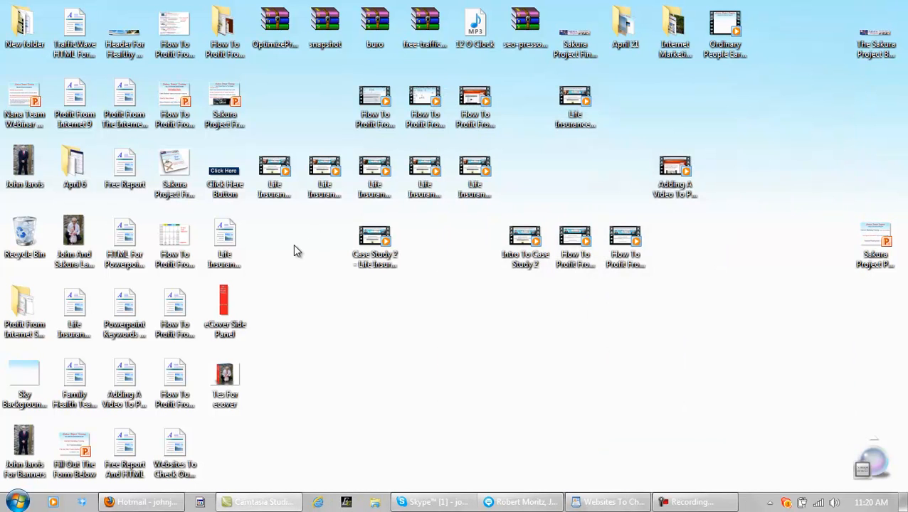
pyautogui.click(225, 377)
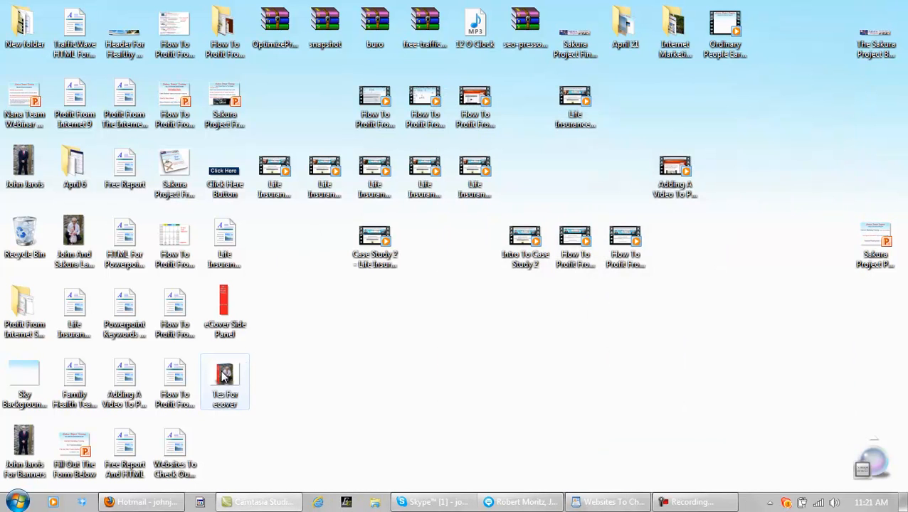
pyautogui.doubleClick(225, 372)
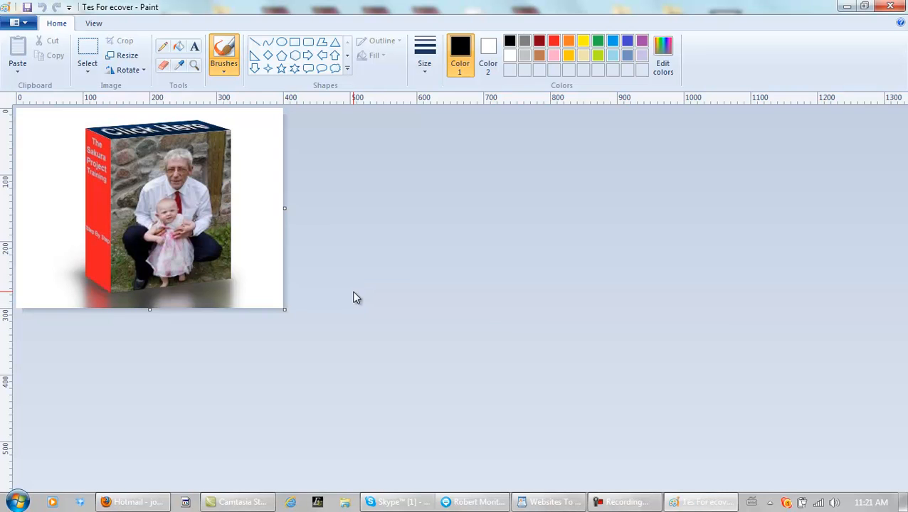
# Step: Mark a rectangular selection around the 3D box and bring up the File menu
pyautogui.click(87, 55)
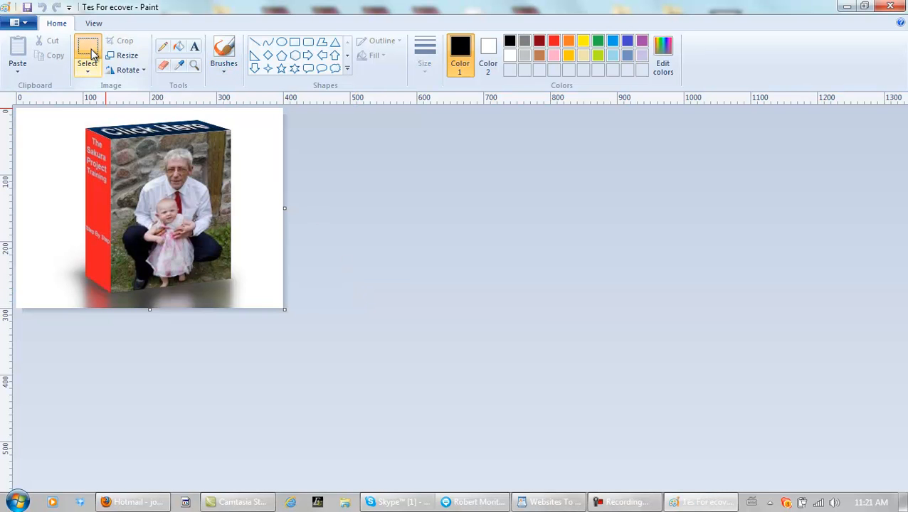
pyautogui.click(87, 63)
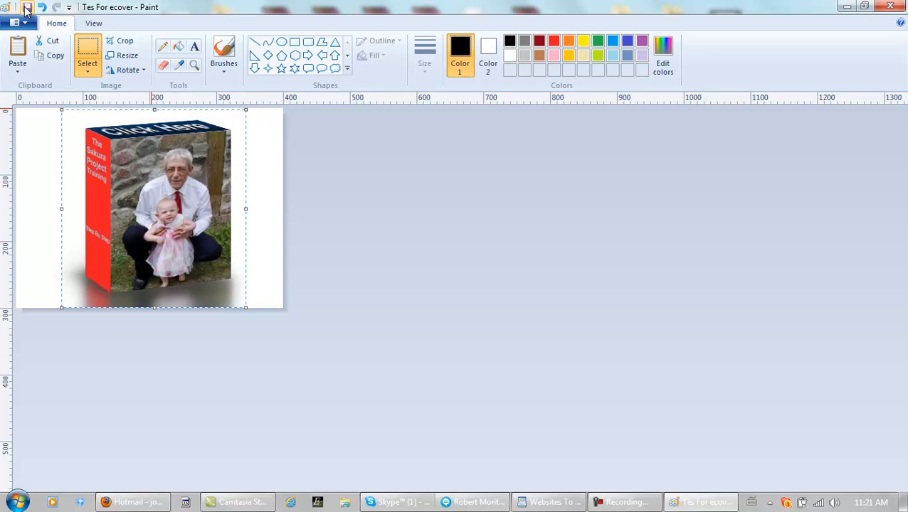
pyautogui.click(16, 12)
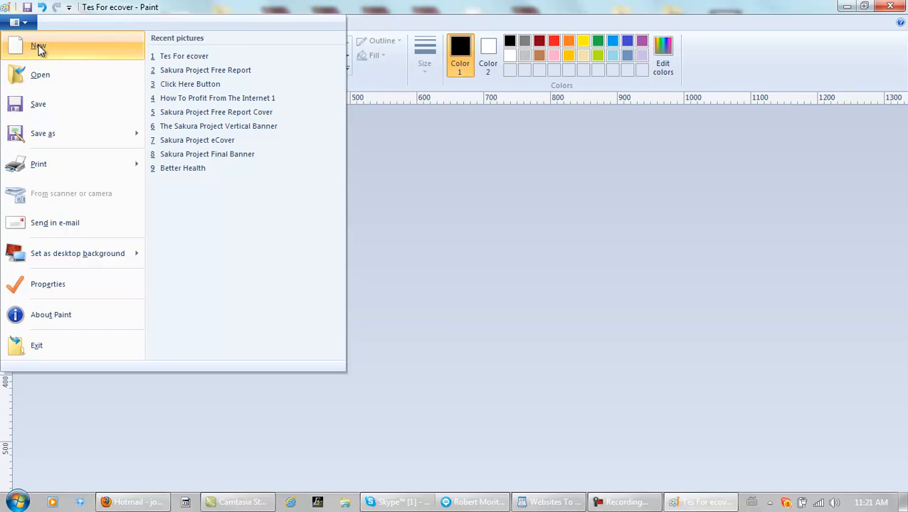
# Step: Paste the cropped box into a new Paint image and confirm its size as 276 by 297 pixels
pyautogui.click(37, 46)
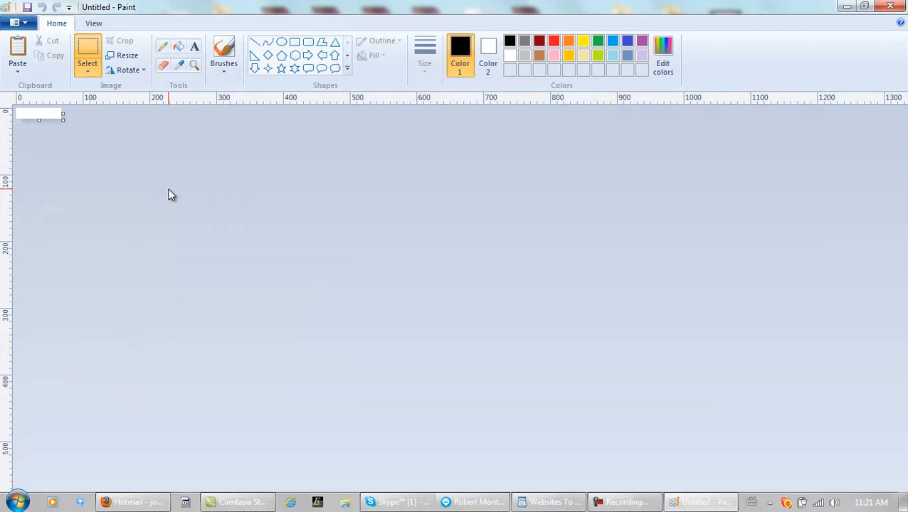
pyautogui.click(17, 54)
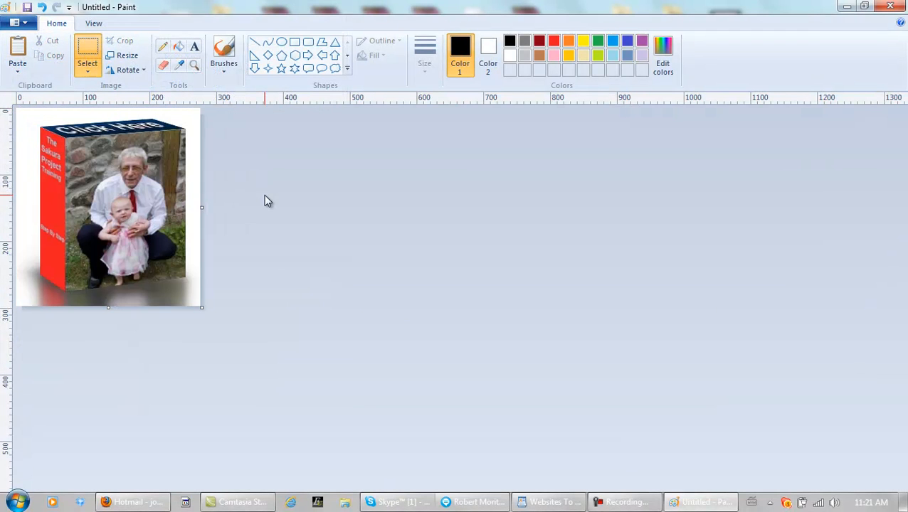
pyautogui.click(128, 54)
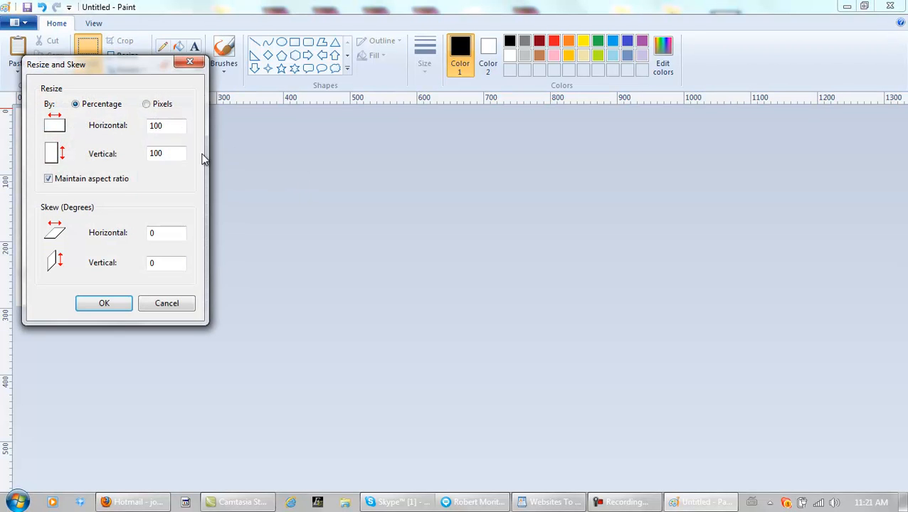
pyautogui.click(147, 103)
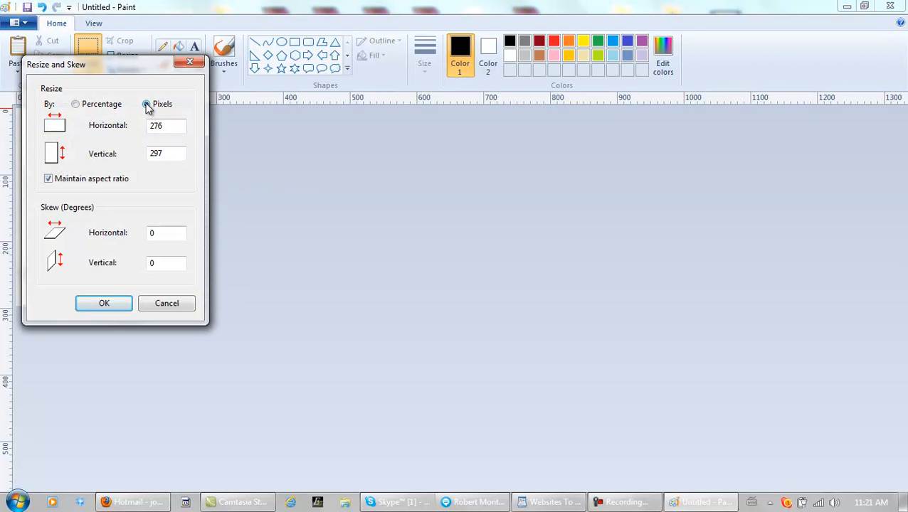
pyautogui.click(104, 303)
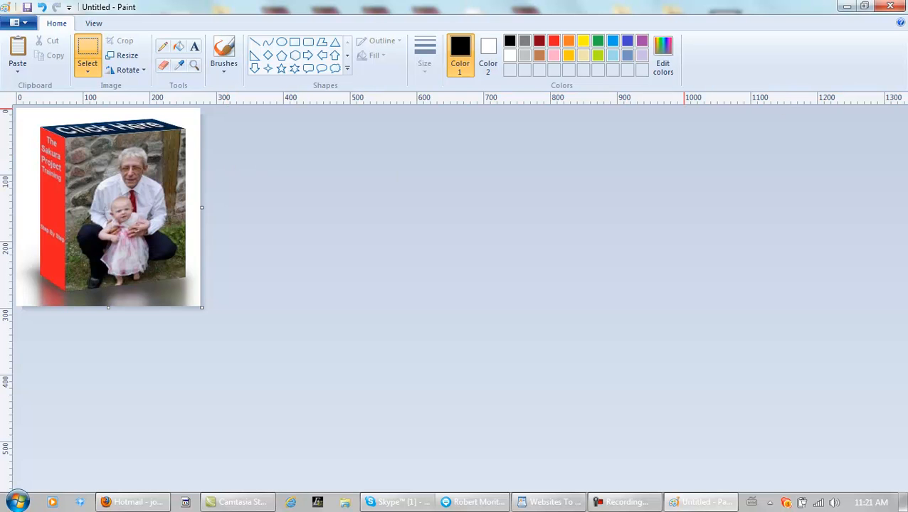
# Step: Close Paint without saving the untitled image and return to the desktop
pyautogui.click(889, 6)
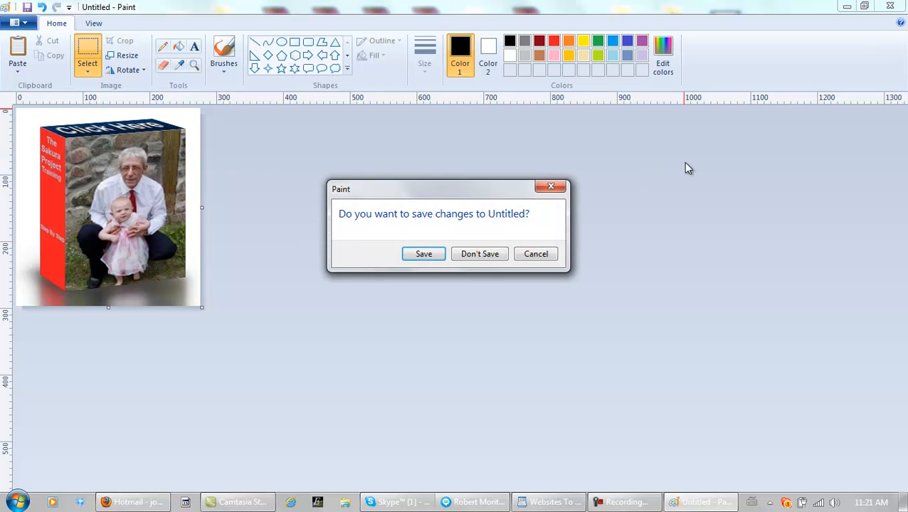
pyautogui.click(480, 254)
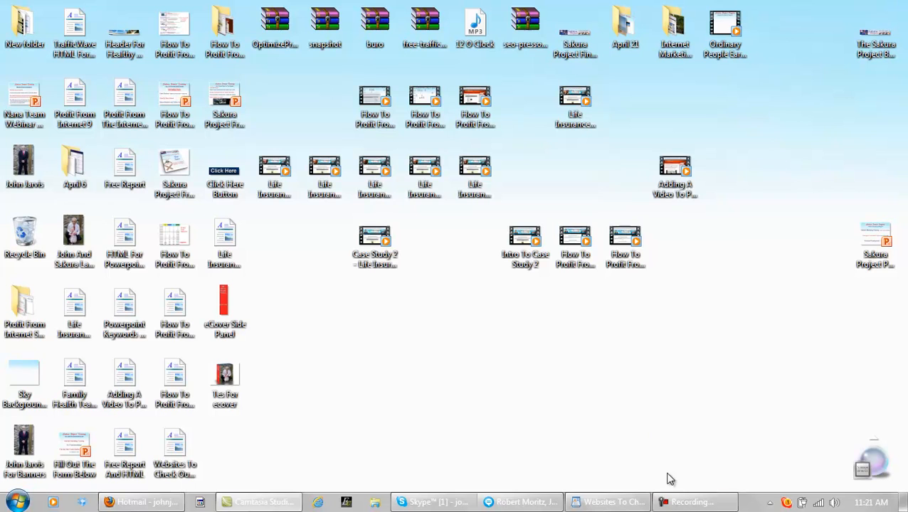
pyautogui.click(691, 500)
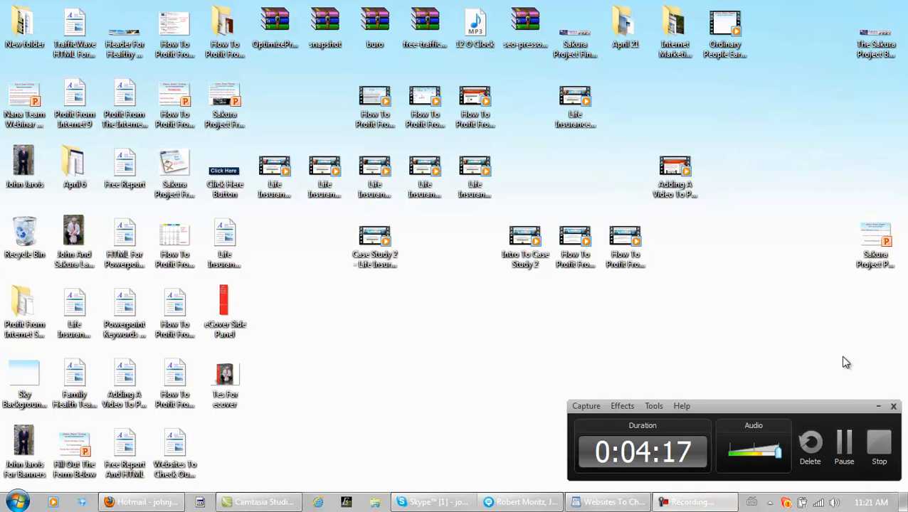